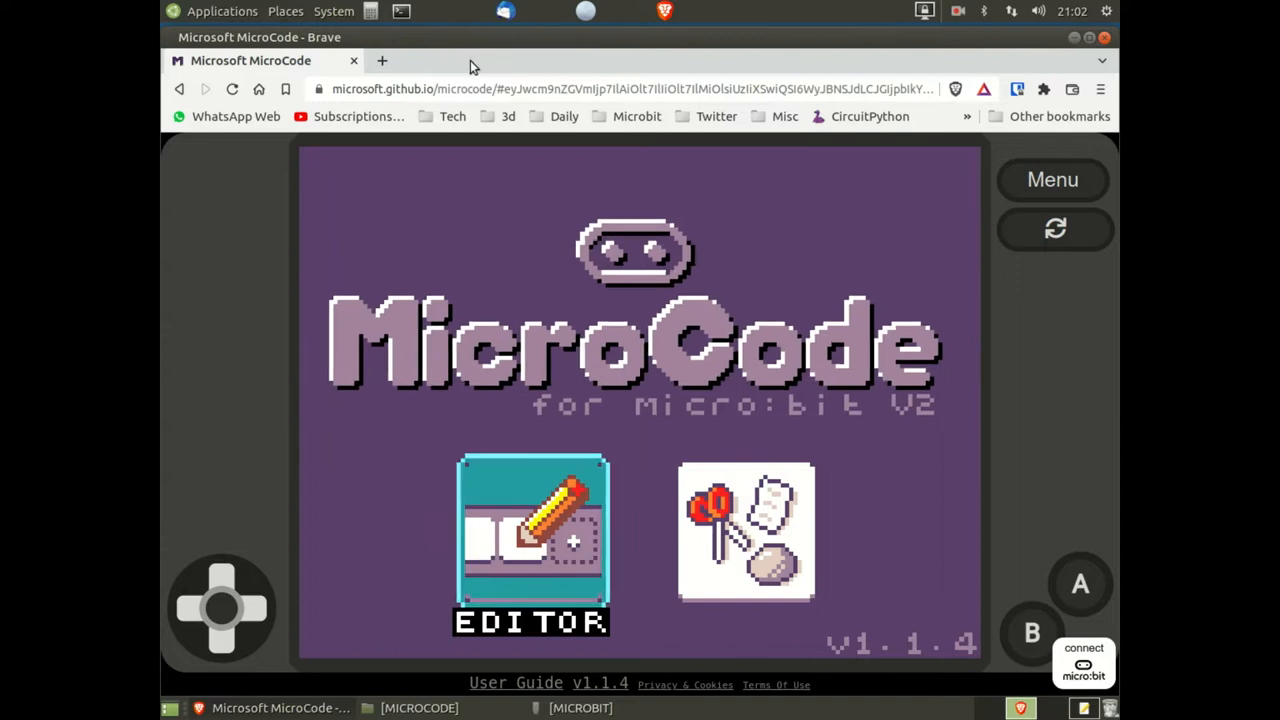
pyautogui.moveTo(923, 438)
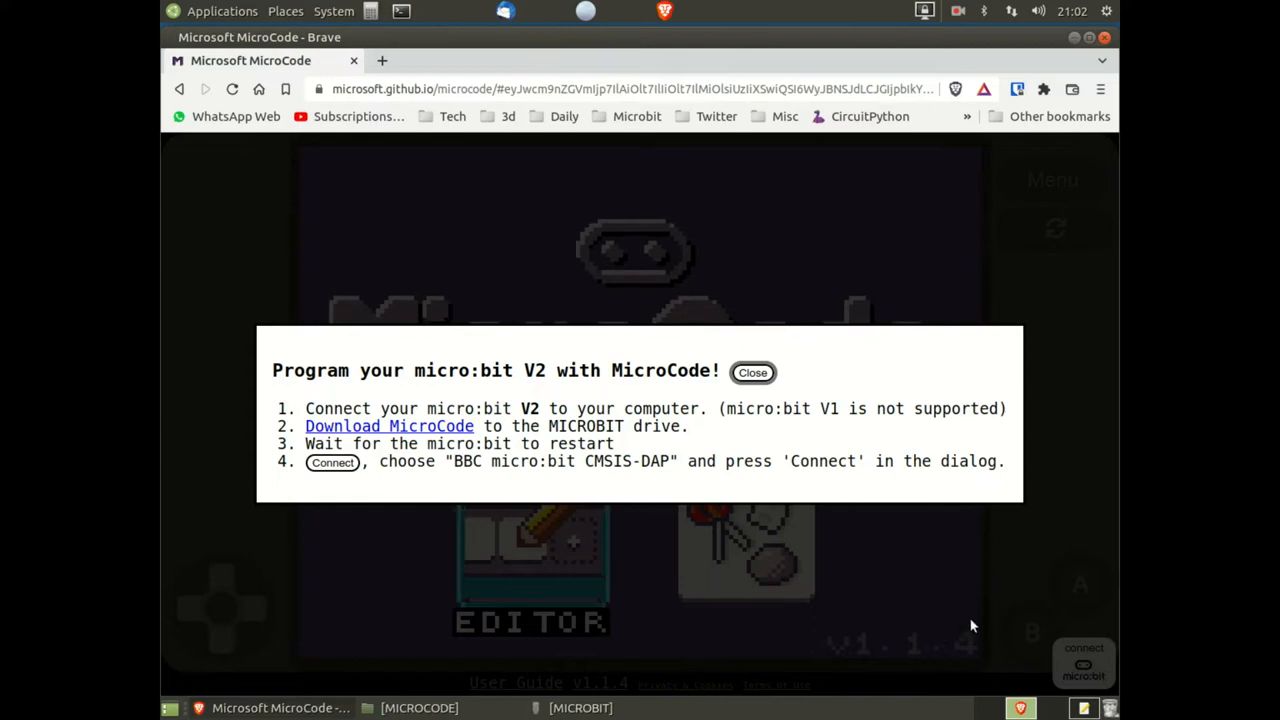
pyautogui.moveTo(389, 425)
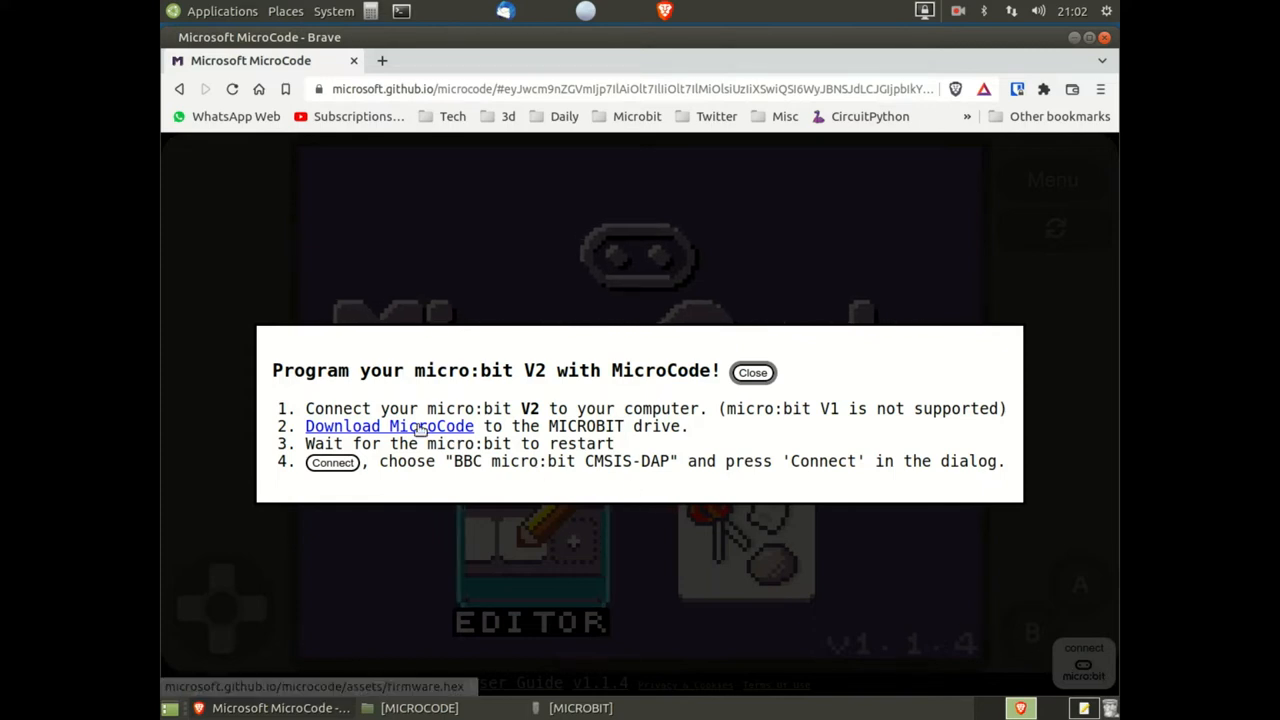
pyautogui.moveTo(389, 426)
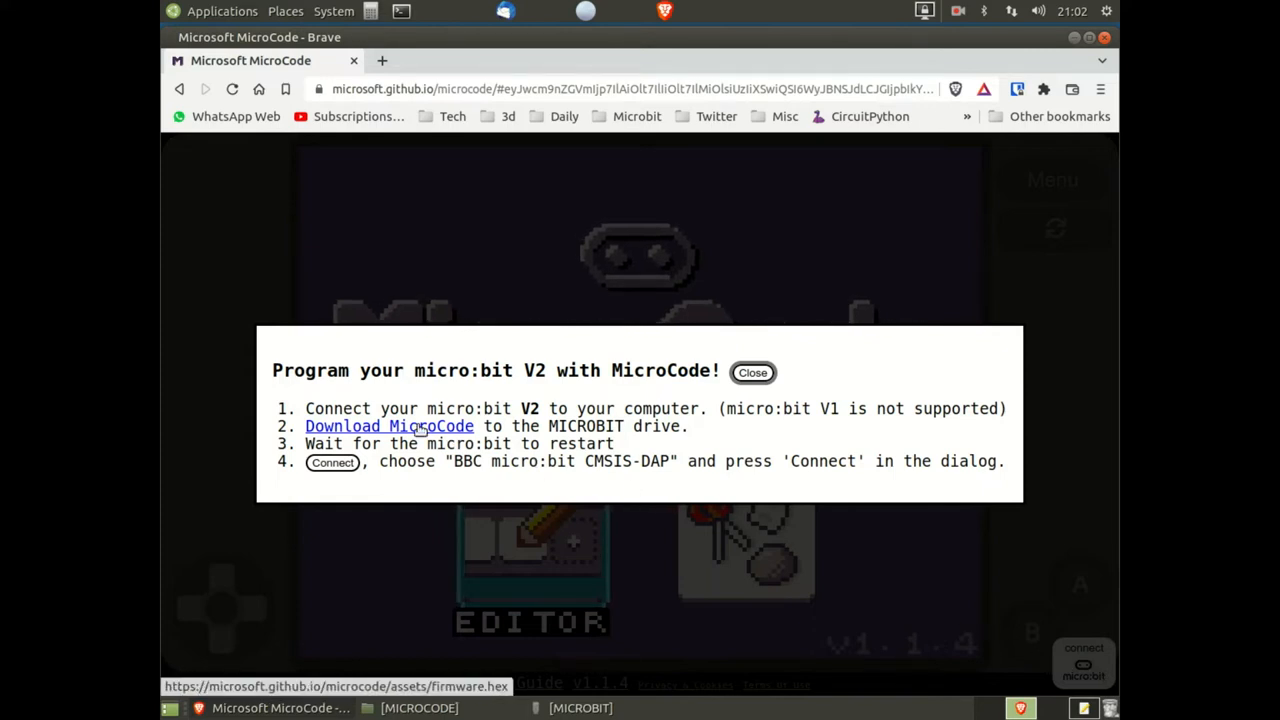
# Download the MicroCode firmware and save it as microcode.hex in the MICROCODE folder.
pyautogui.click(389, 426)
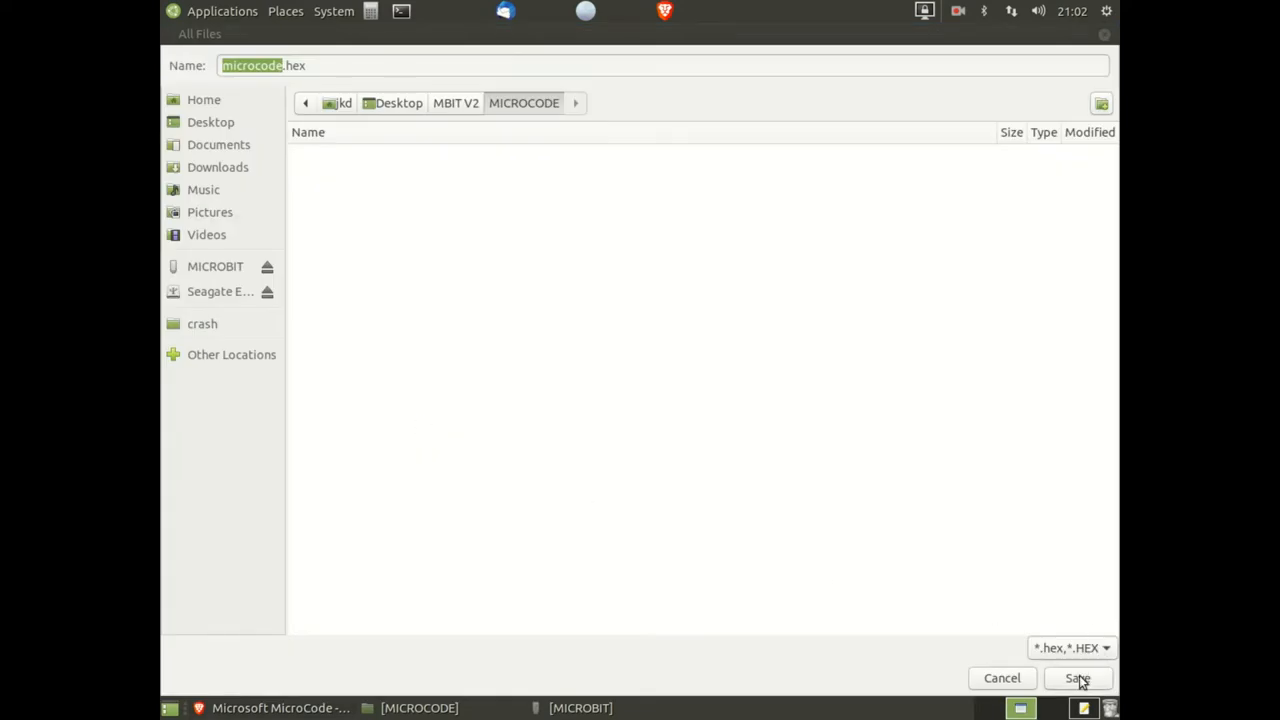
pyautogui.click(1077, 678)
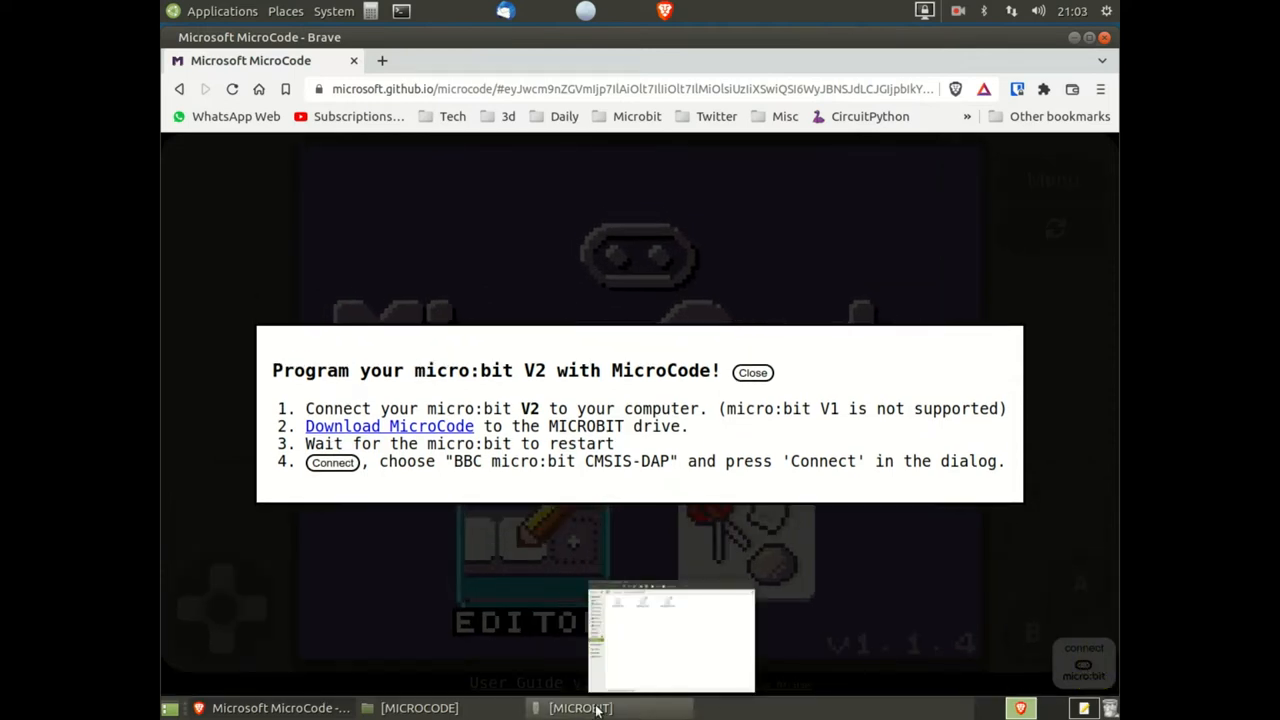
# Drag microcode.hex from the MICROCODE folder onto the MICROBIT drive to flash the micro:bit.
pyautogui.click(420, 707)
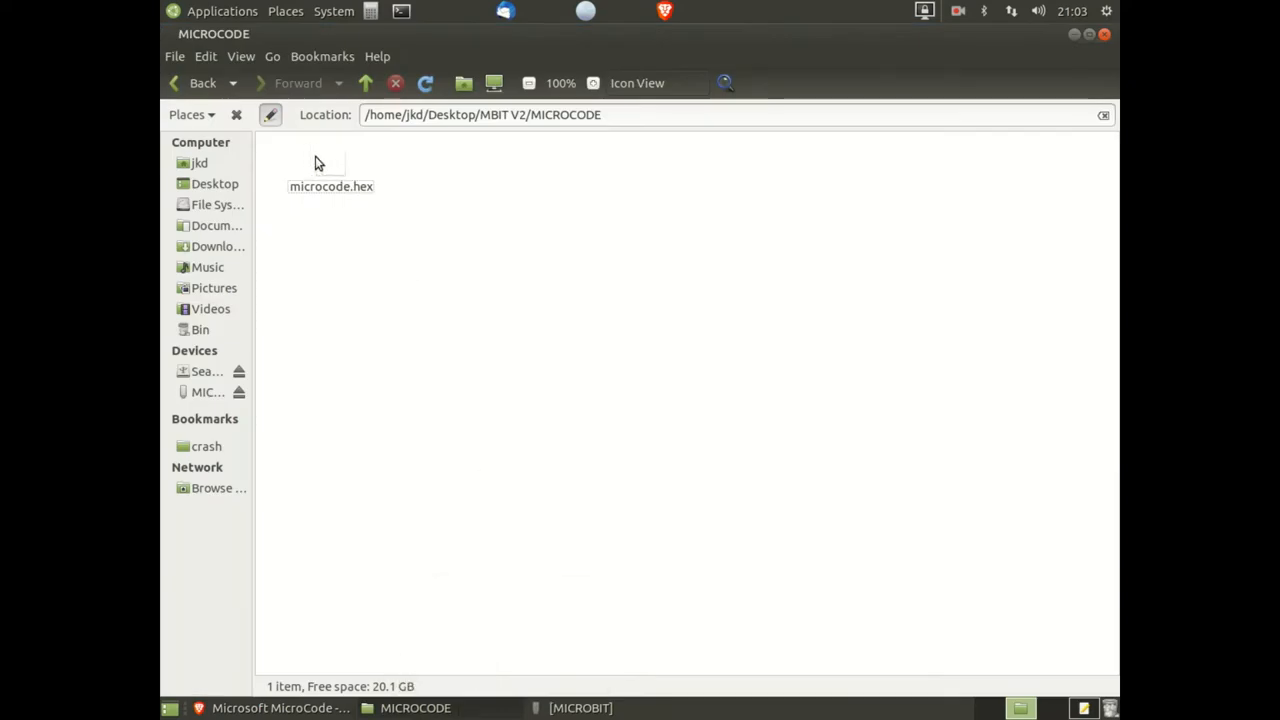
pyautogui.click(330, 165)
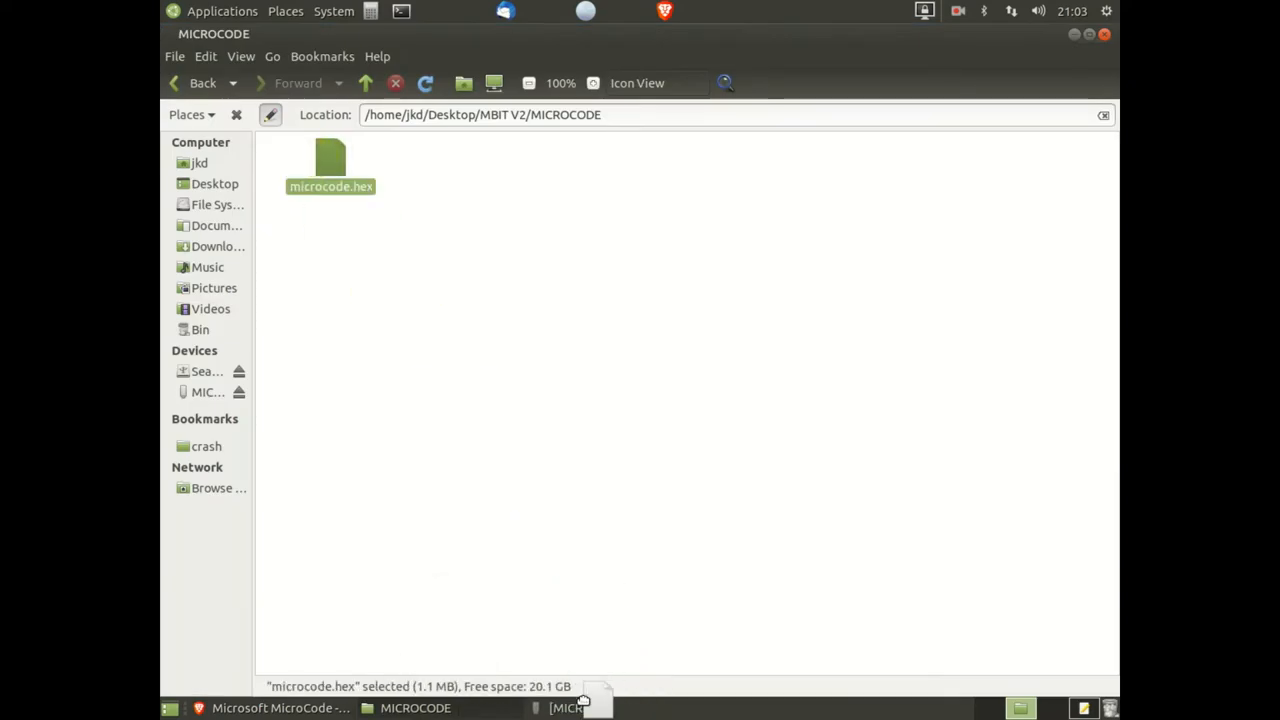
pyautogui.click(207, 391)
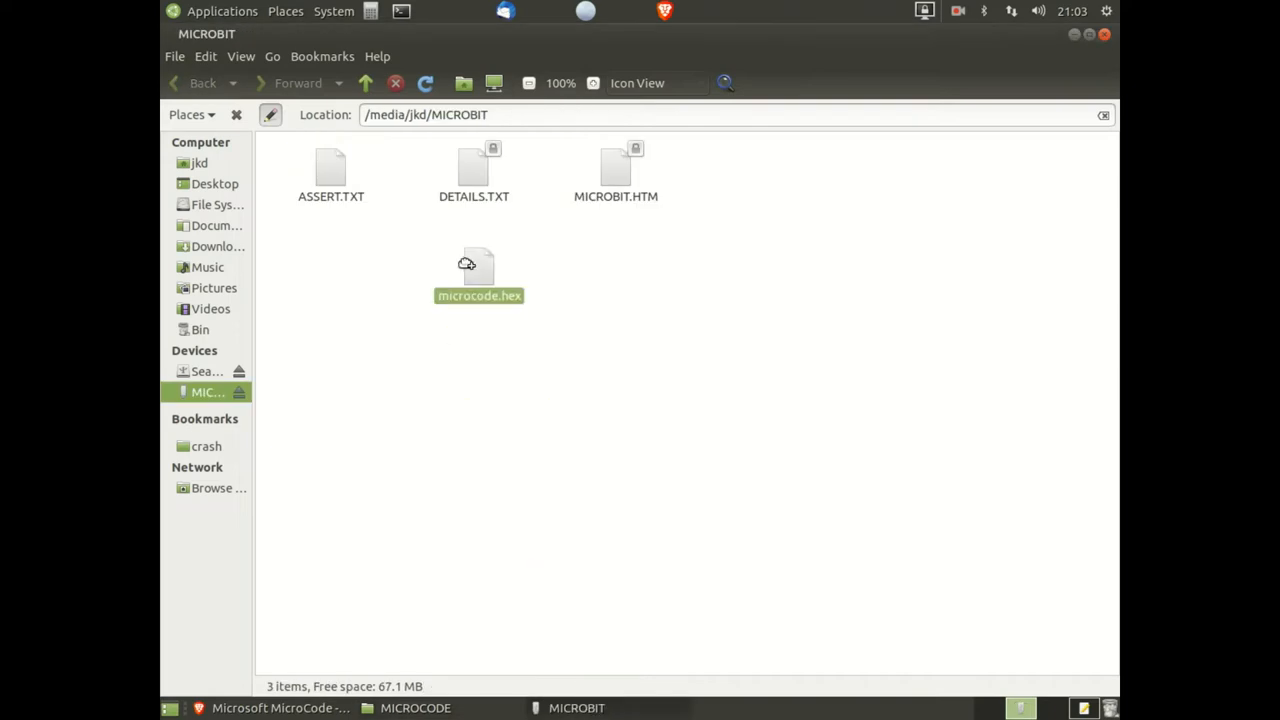
pyautogui.moveTo(478, 275); pyautogui.dragTo(758, 175)
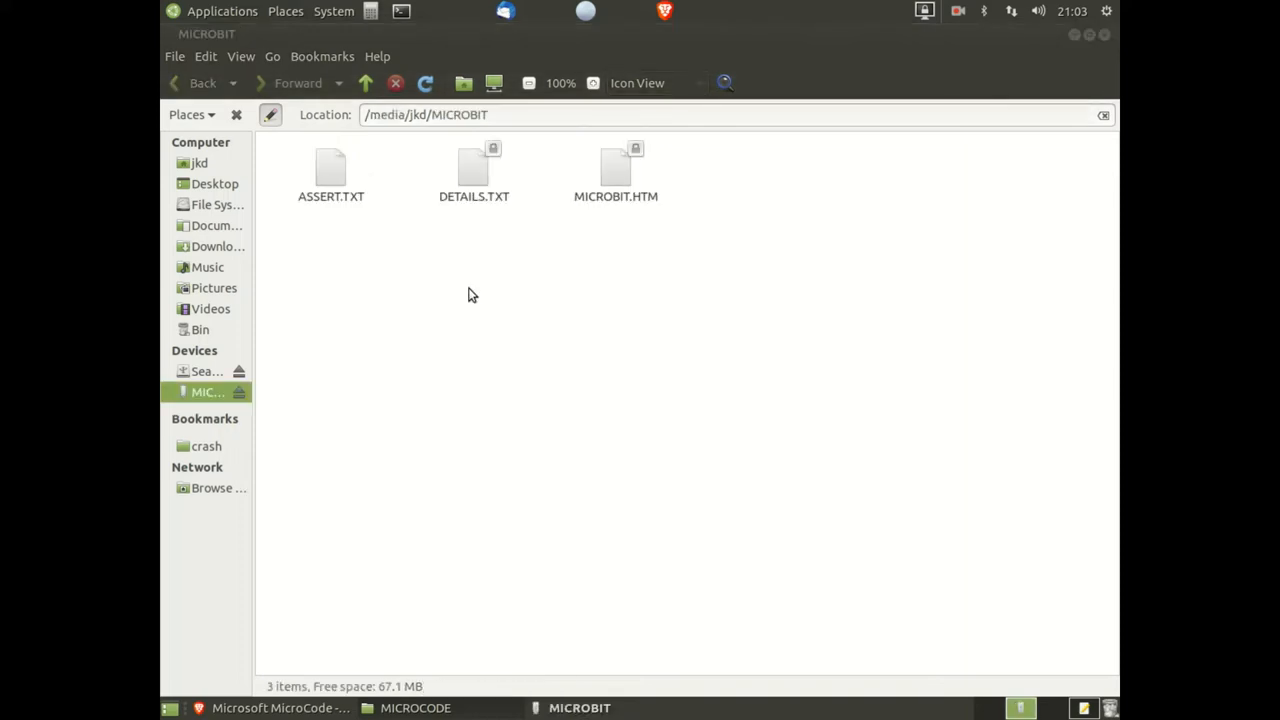
pyautogui.moveTo(280, 707)
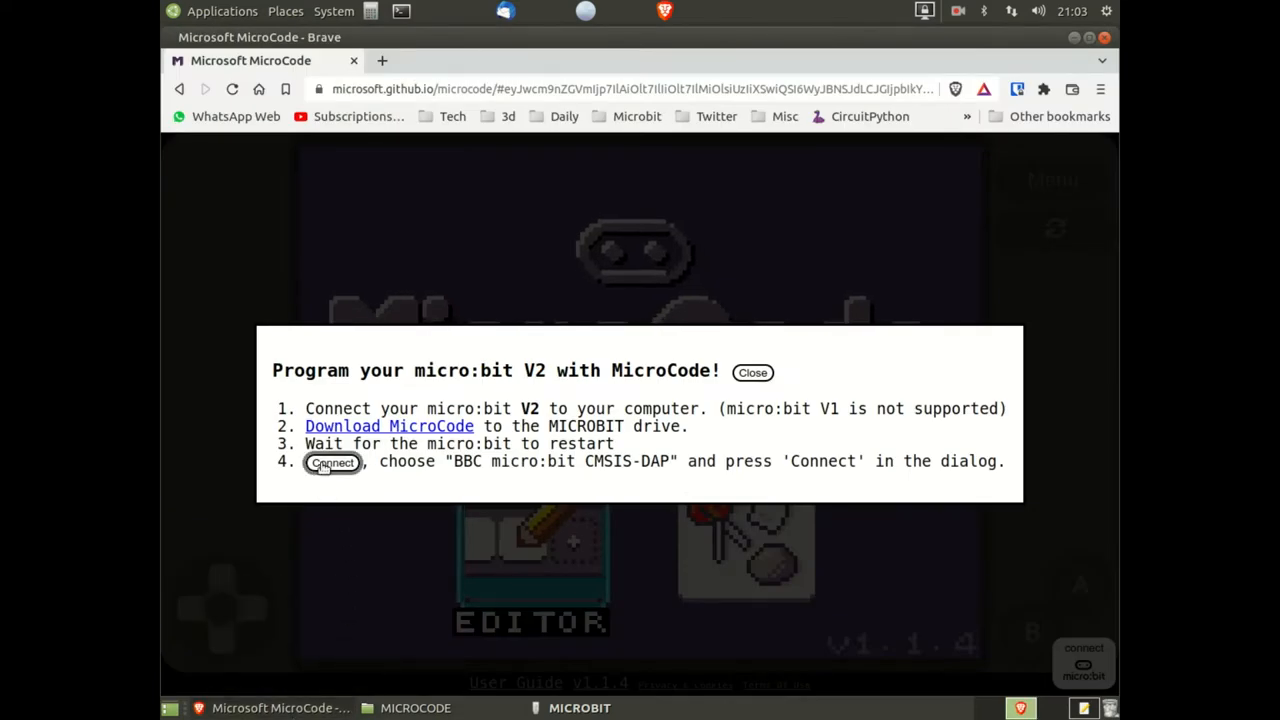
# Pair MicroCode with the BBC micro:bit CMSIS-DAP device from the instructions dialog.
pyautogui.click(332, 462)
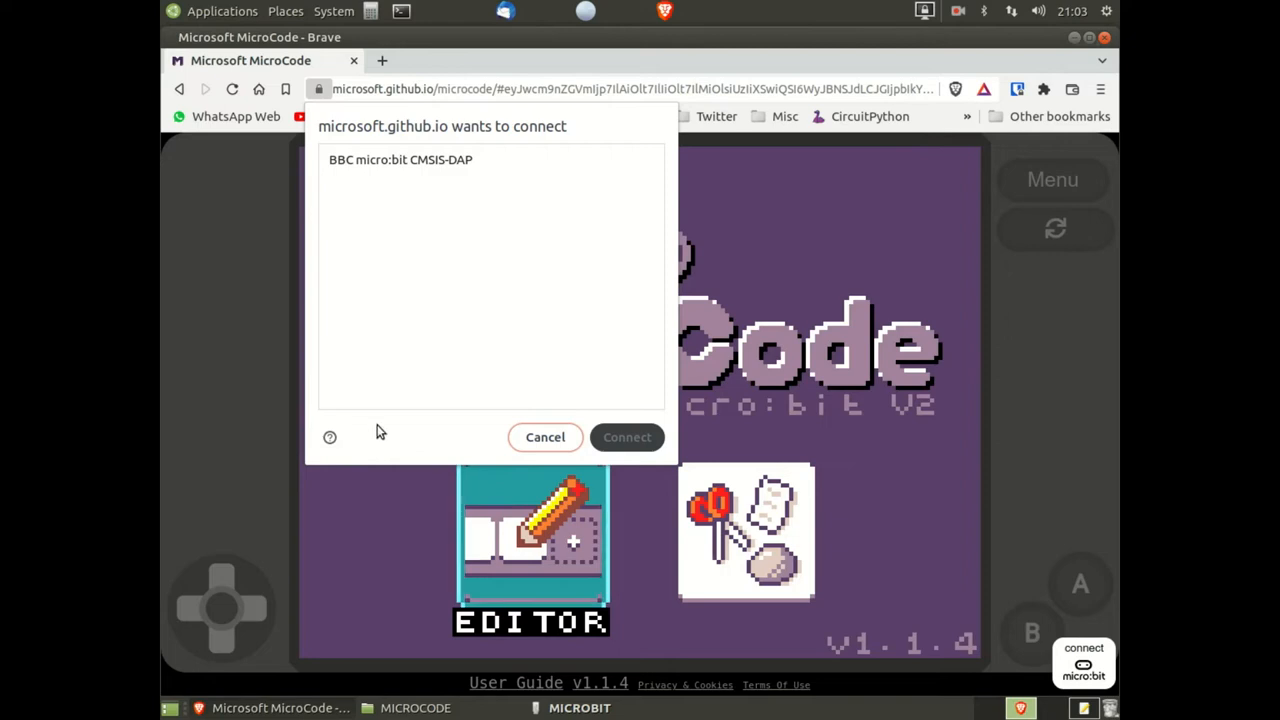
pyautogui.moveTo(463, 167)
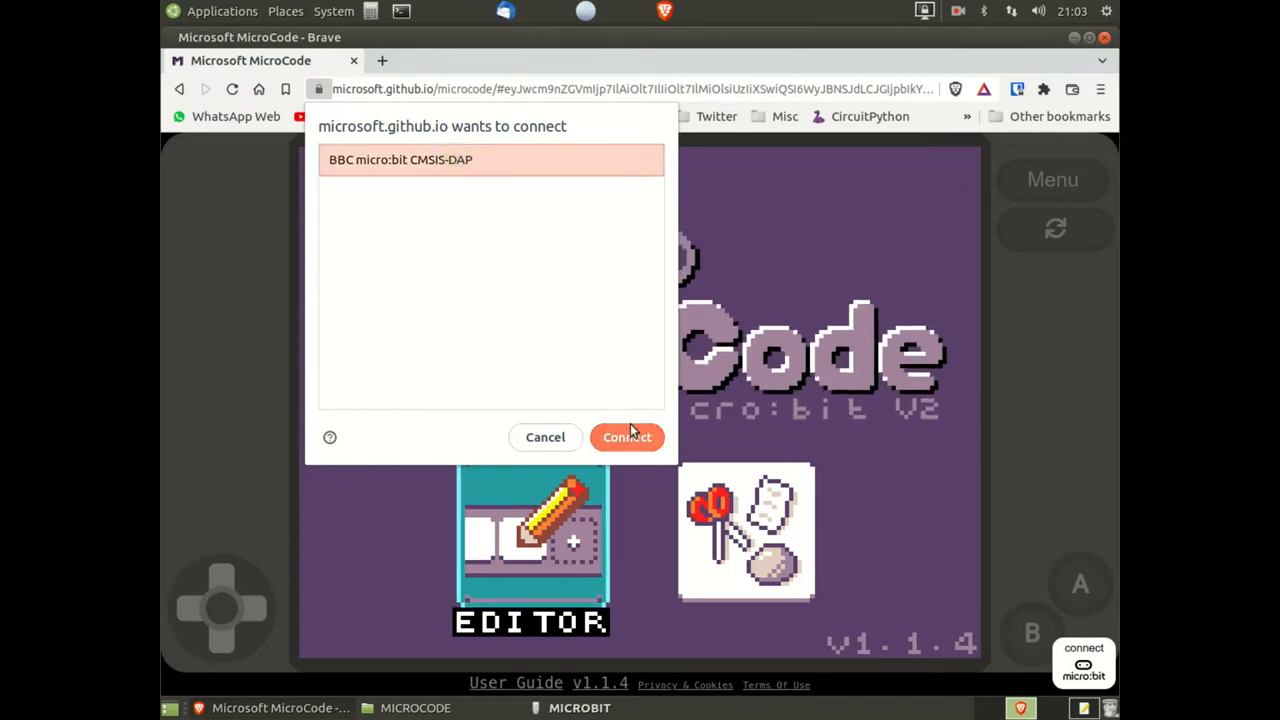
pyautogui.click(627, 437)
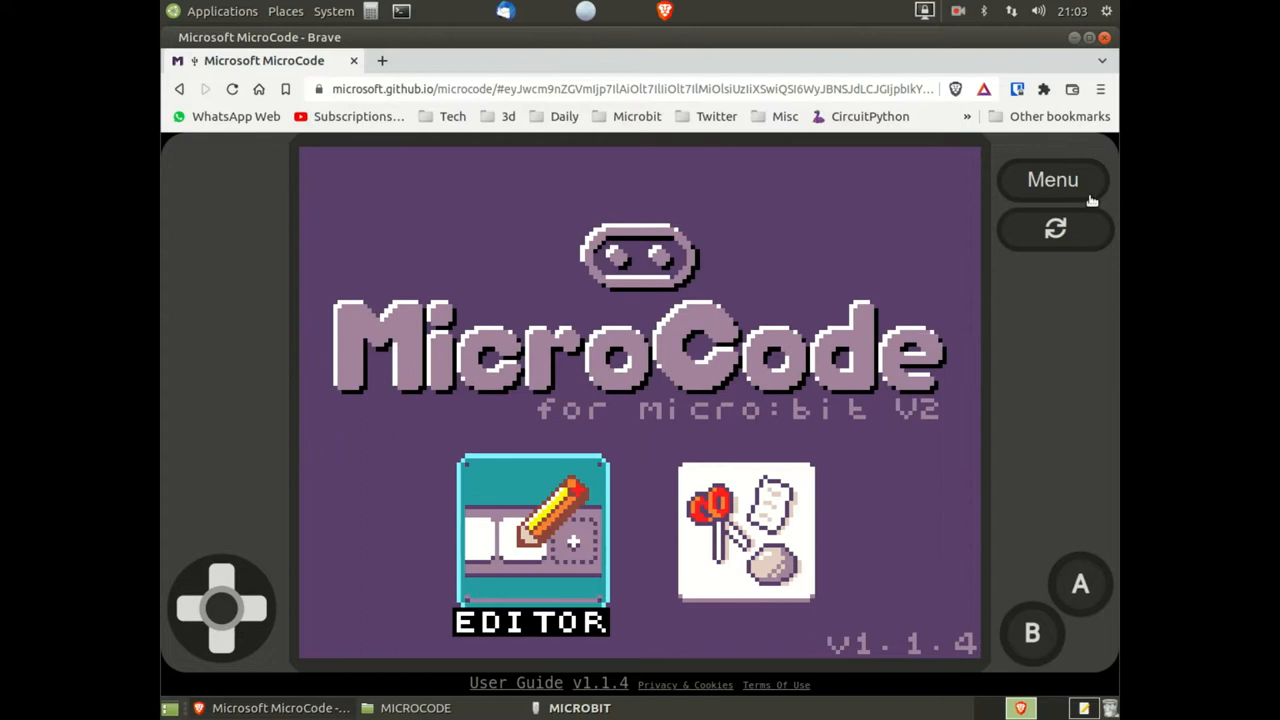
pyautogui.moveTo(1043, 210)
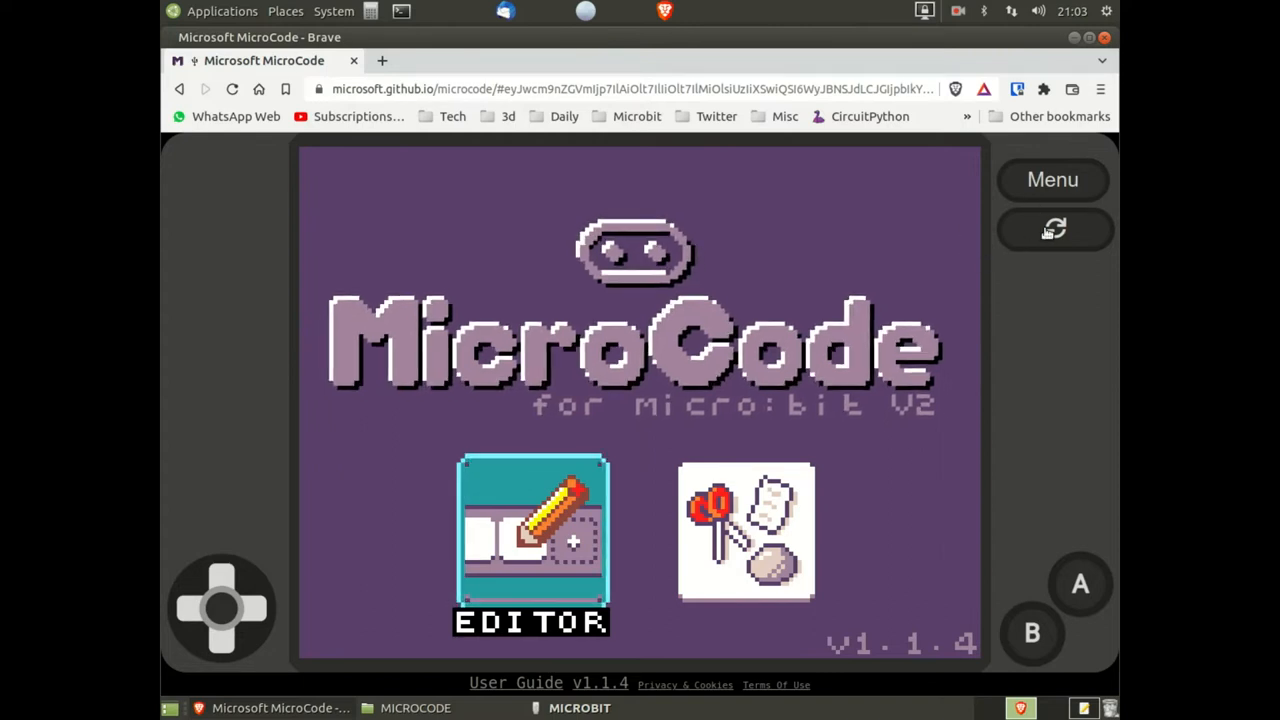
pyautogui.moveTo(558, 542)
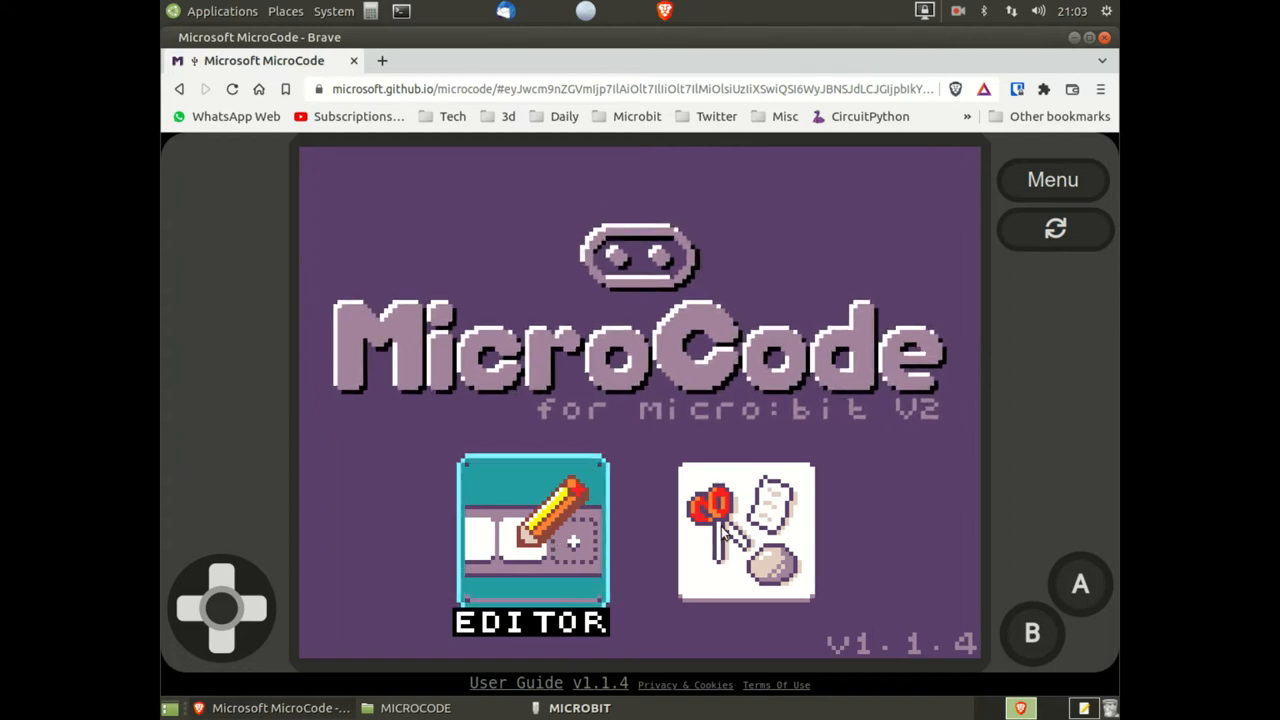
# Open the program gallery showing New Program and the sample programs.
pyautogui.click(531, 535)
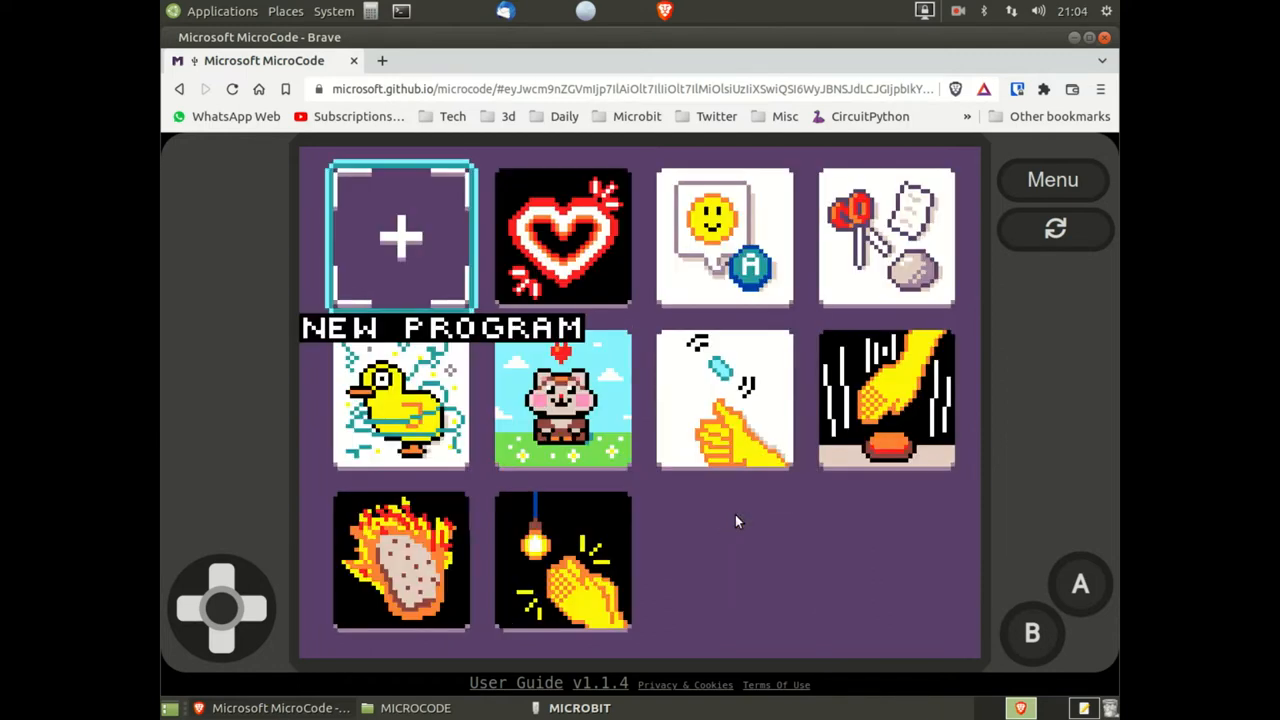
pyautogui.moveTo(575, 250)
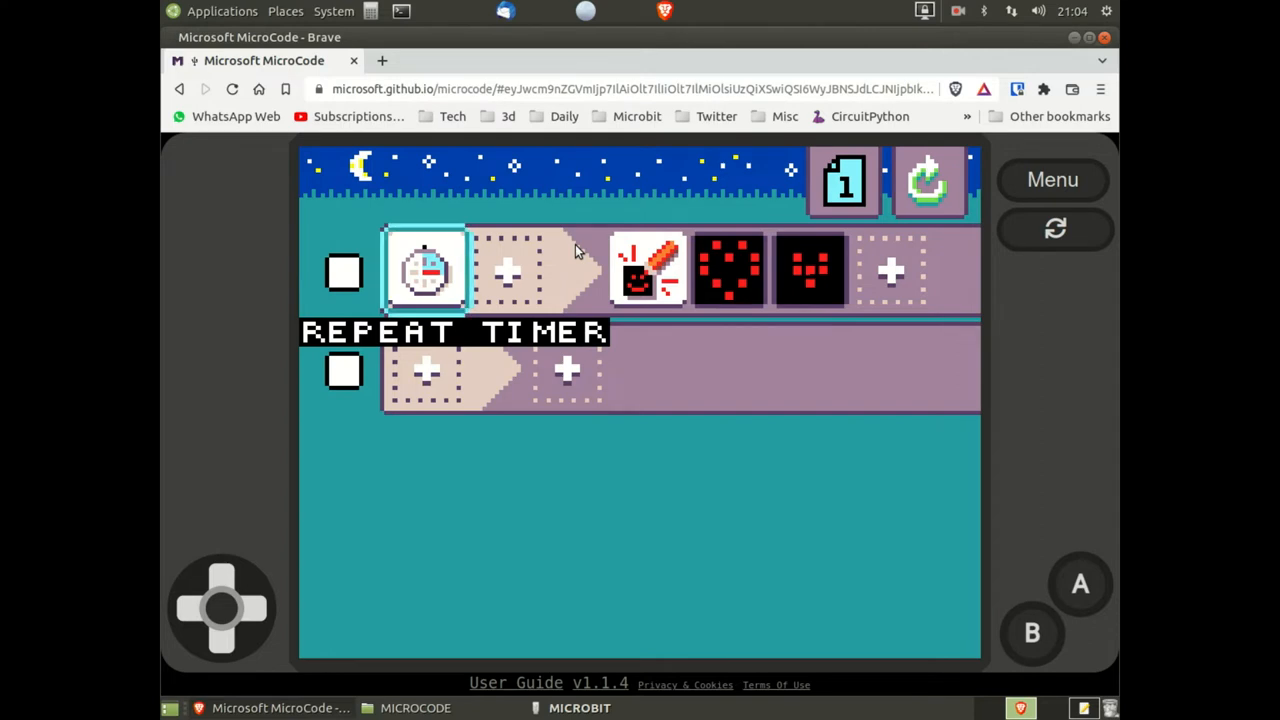
pyautogui.moveTo(950, 413)
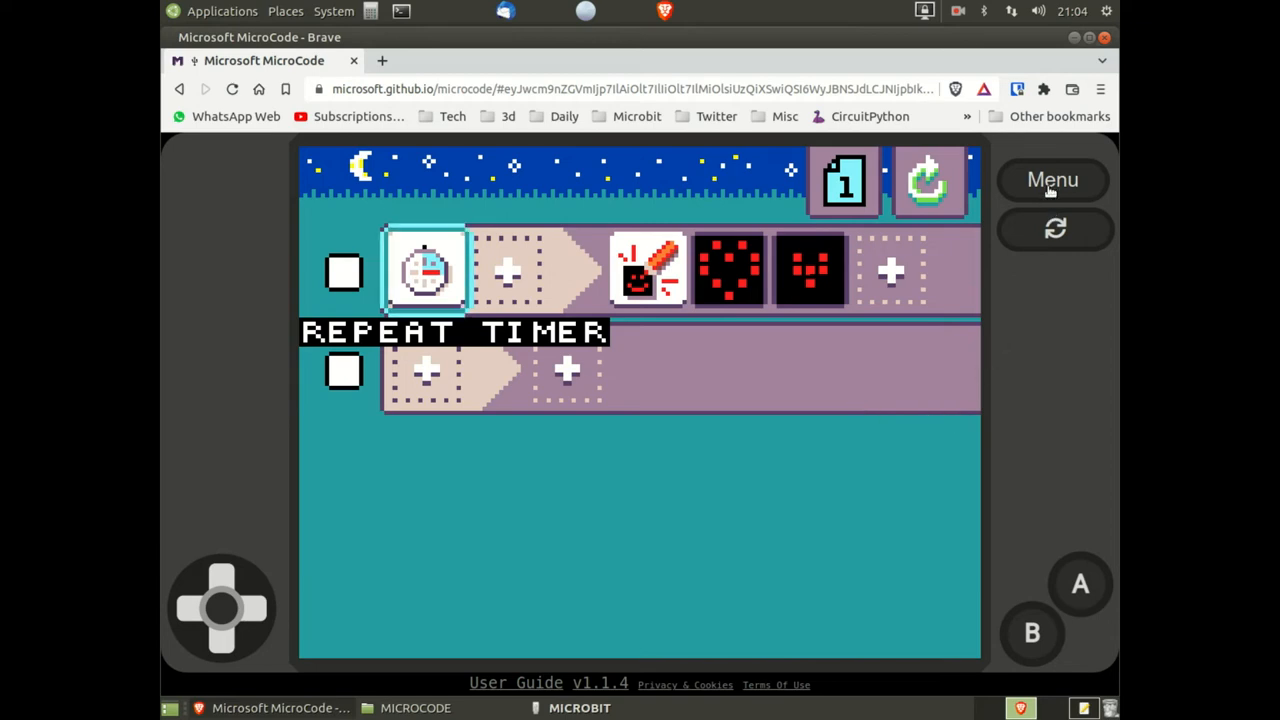
# Return from the heart sample to the home screen via Menu.
pyautogui.click(1052, 179)
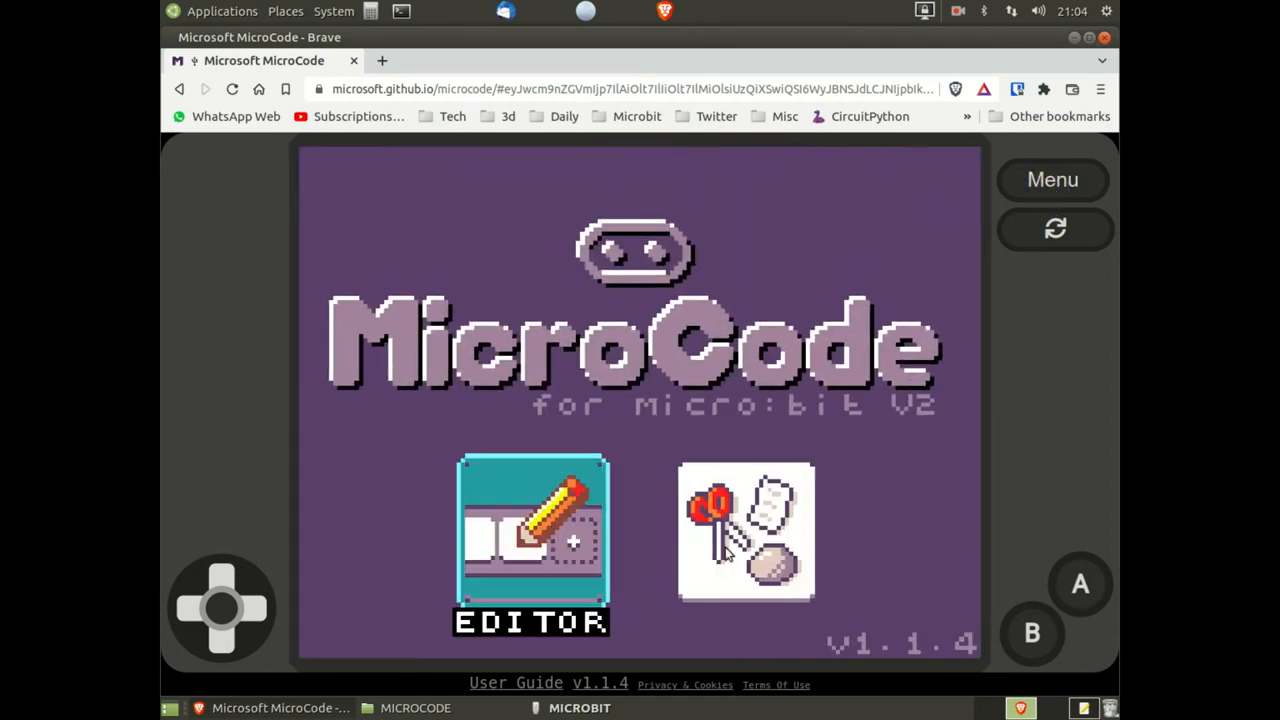
pyautogui.click(531, 540)
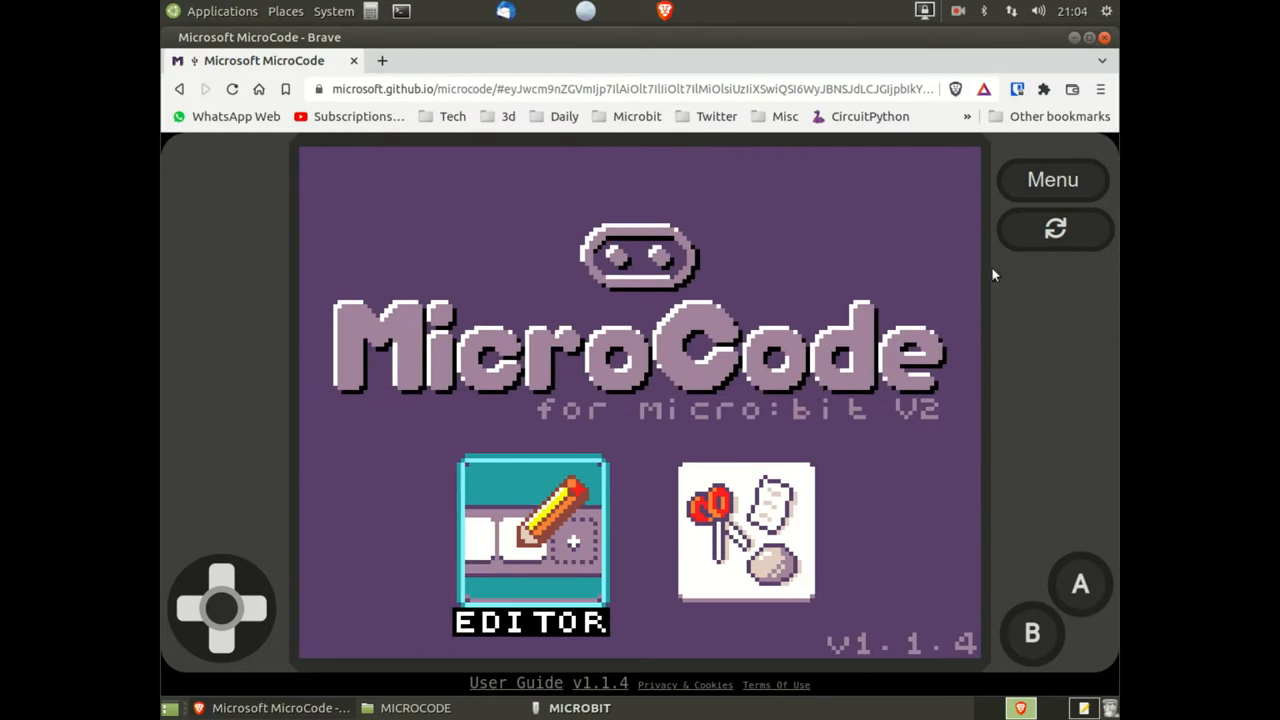
# Delete the button A and button B rules in the editor, leaving one empty rule.
pyautogui.click(532, 540)
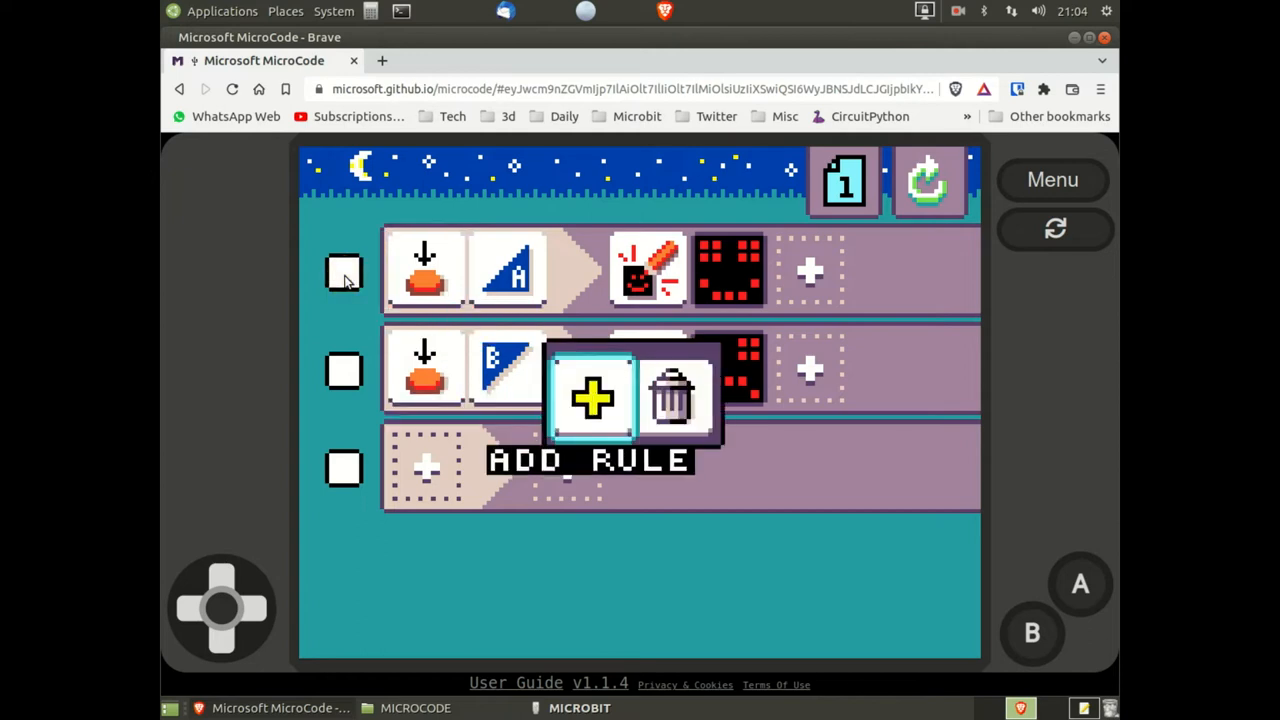
pyautogui.click(672, 397)
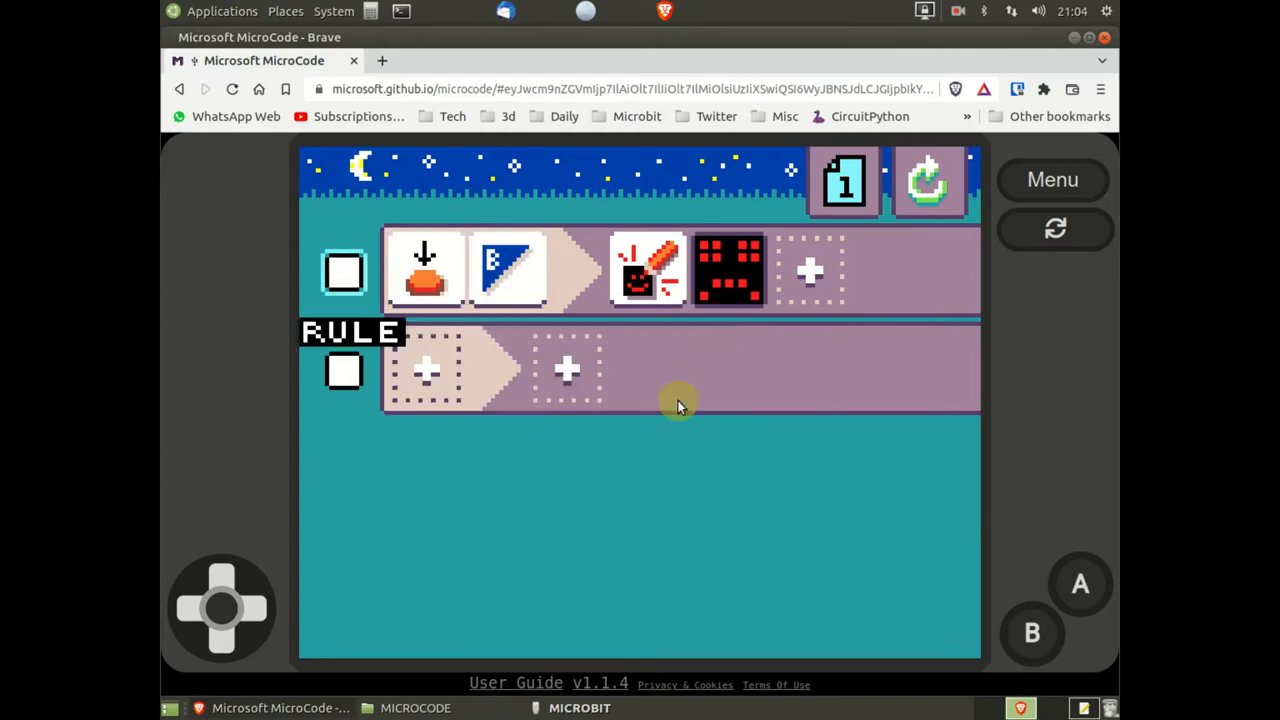
pyautogui.click(567, 372)
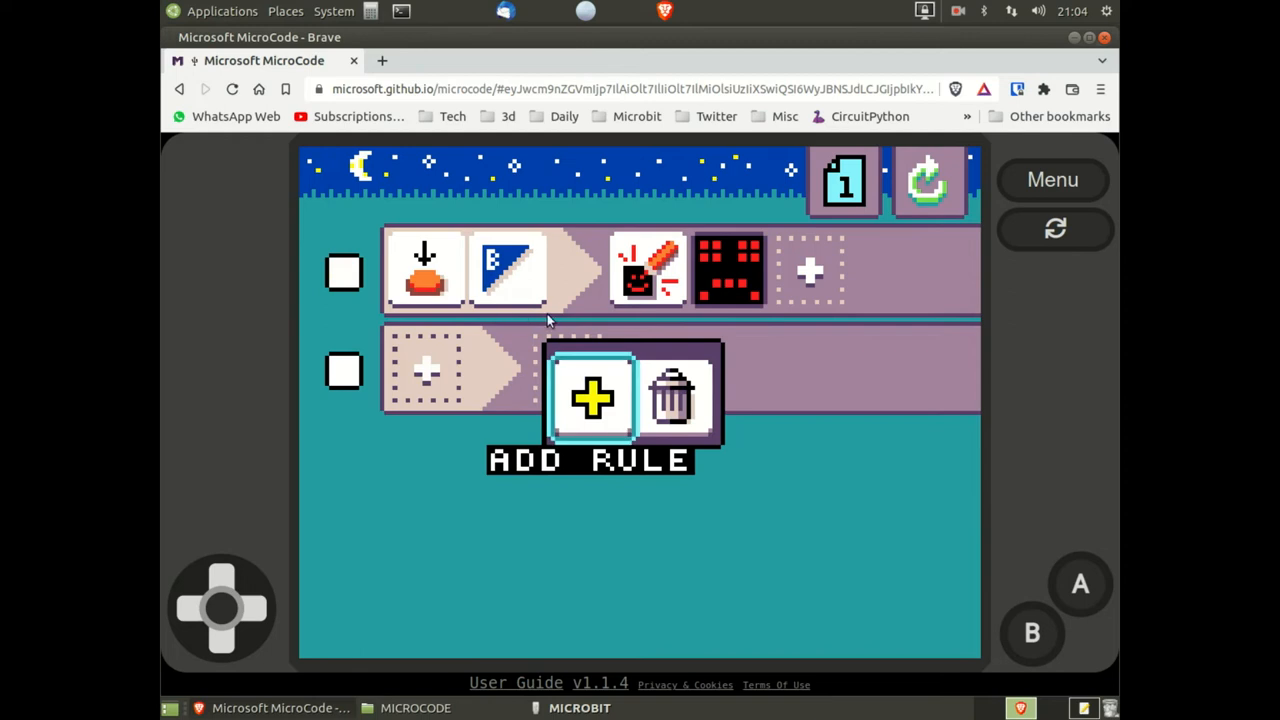
pyautogui.click(672, 398)
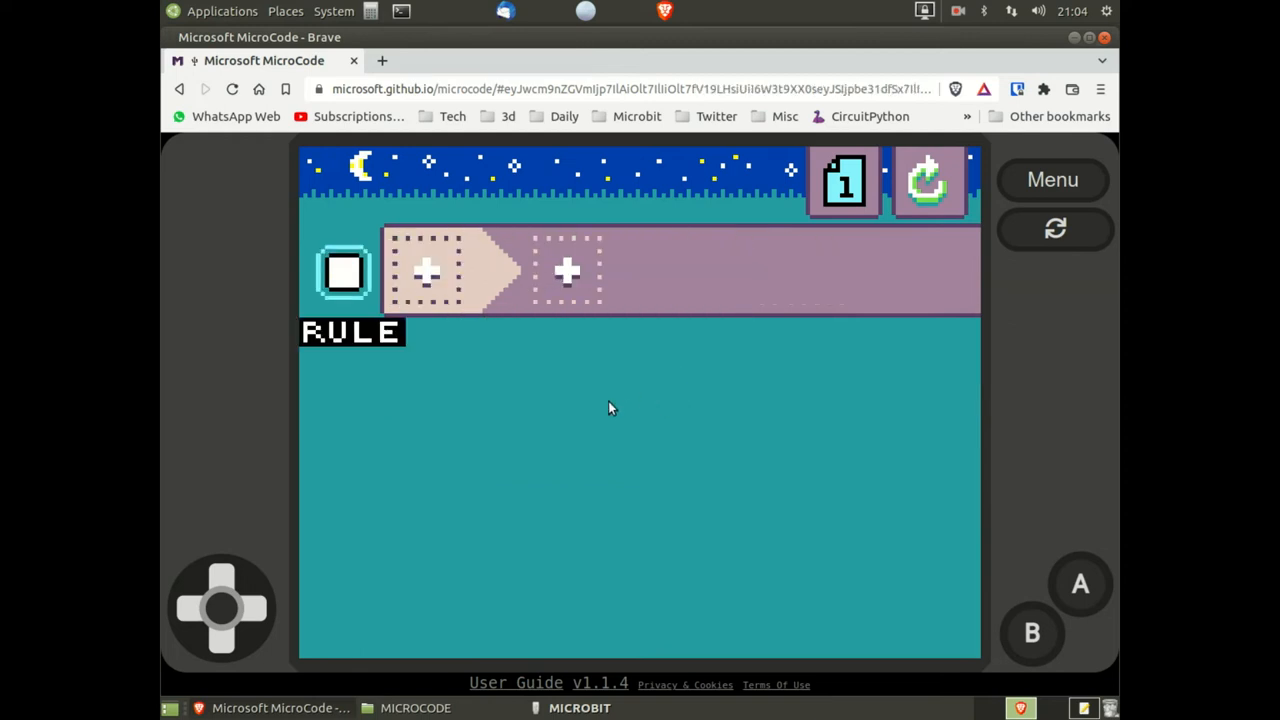
pyautogui.moveTo(428, 273)
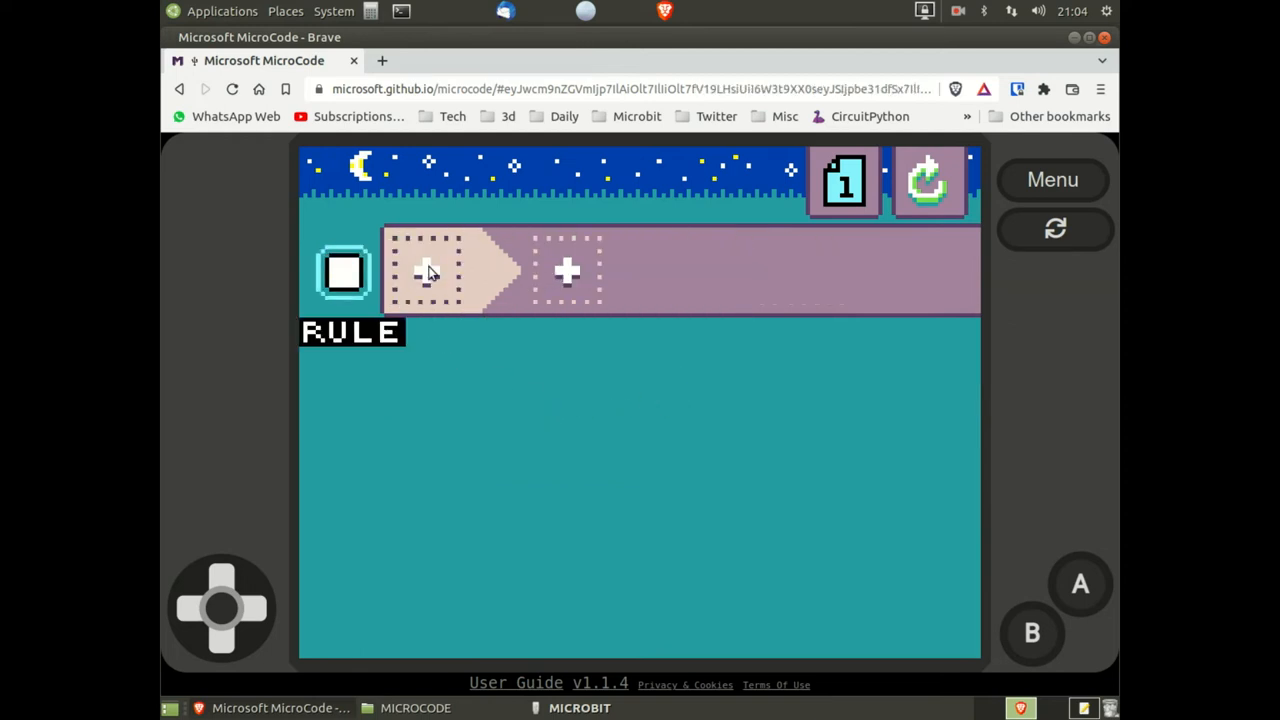
# Set the first rule's trigger to a press of button A.
pyautogui.click(427, 272)
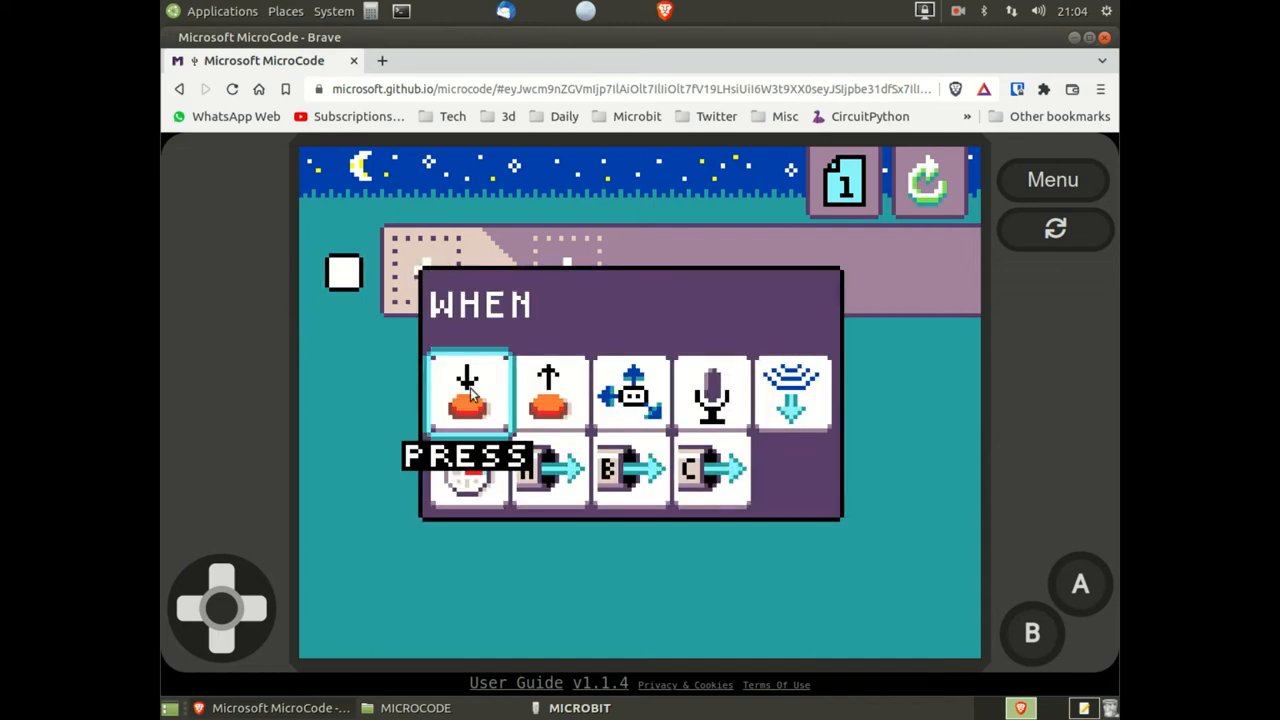
pyautogui.click(467, 390)
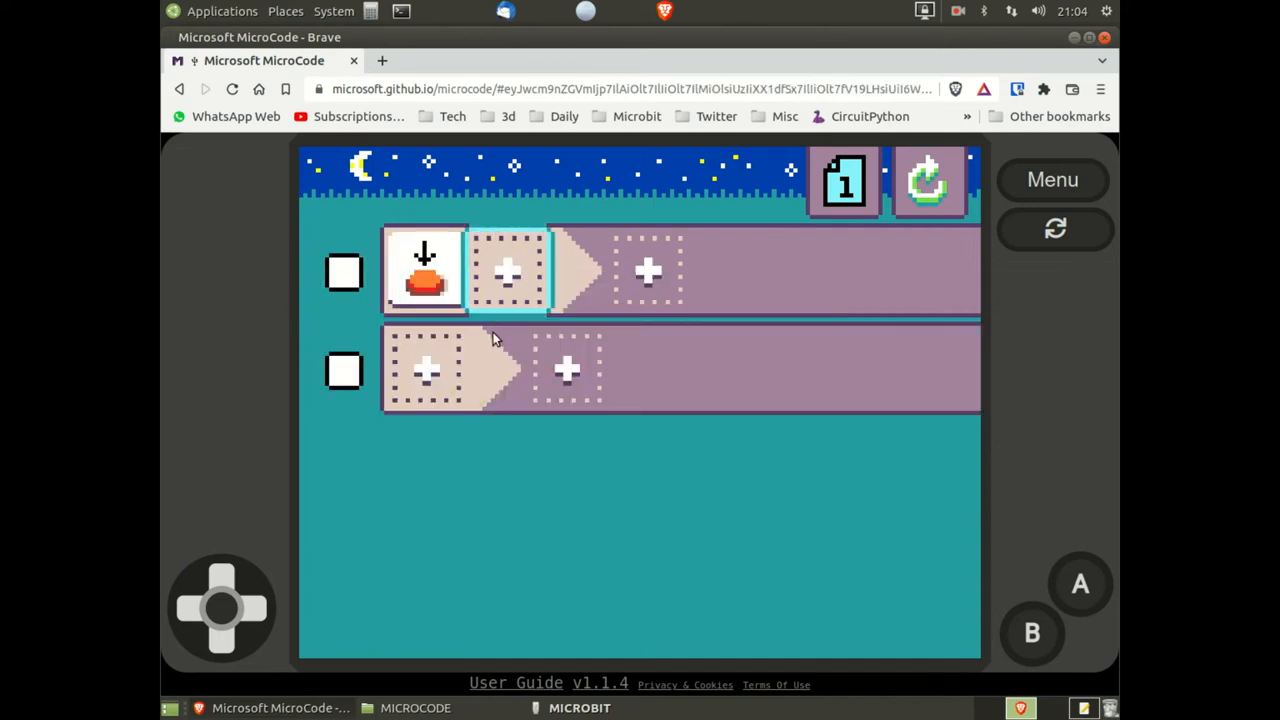
pyautogui.click(425, 372)
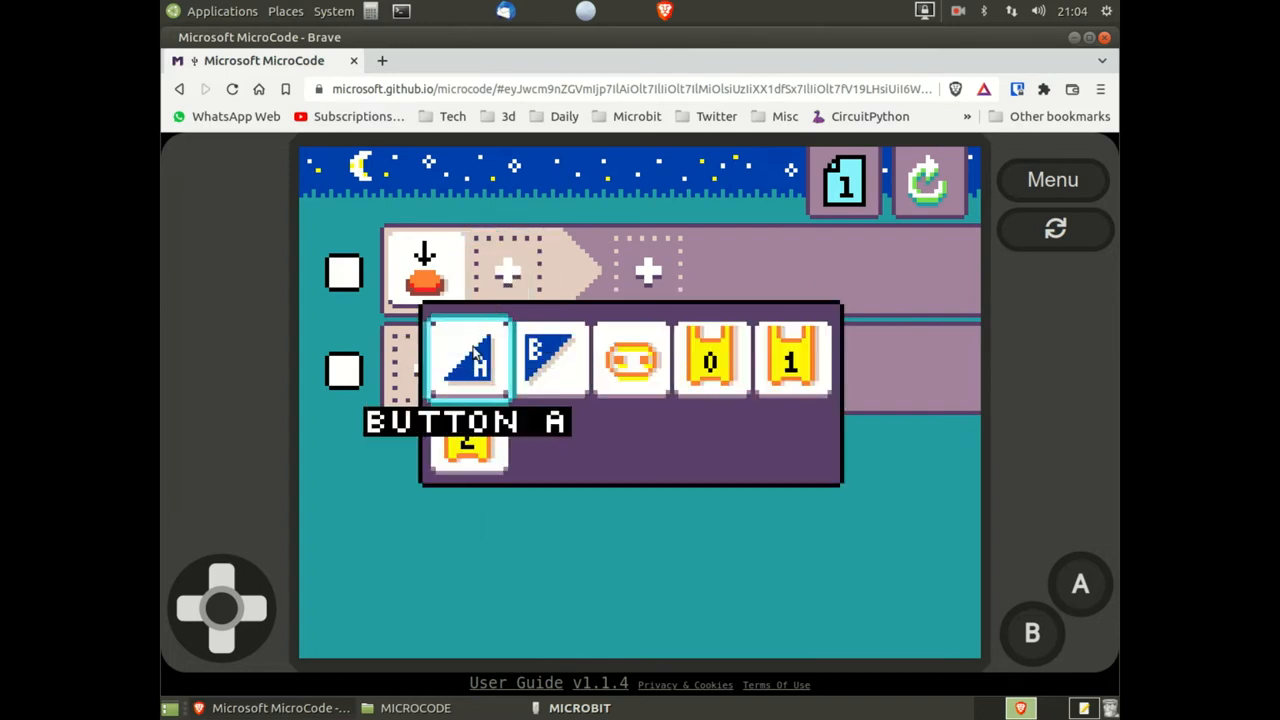
pyautogui.click(468, 358)
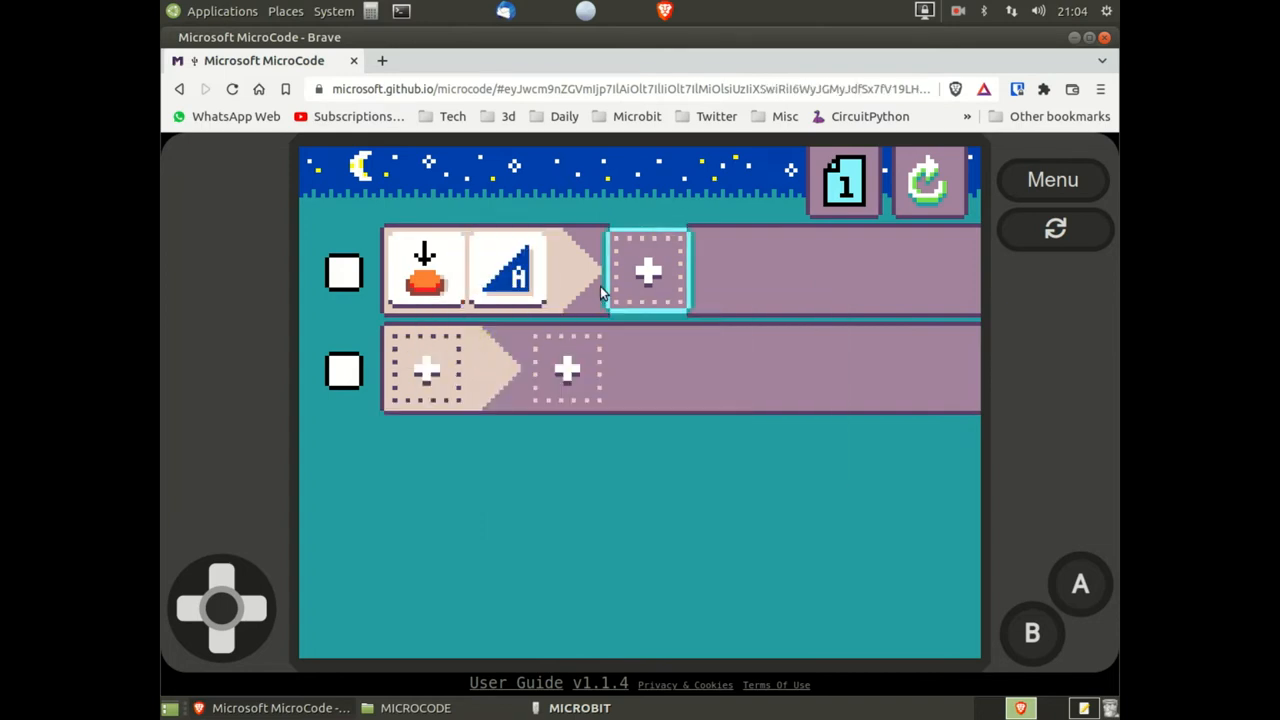
pyautogui.moveTo(640, 278)
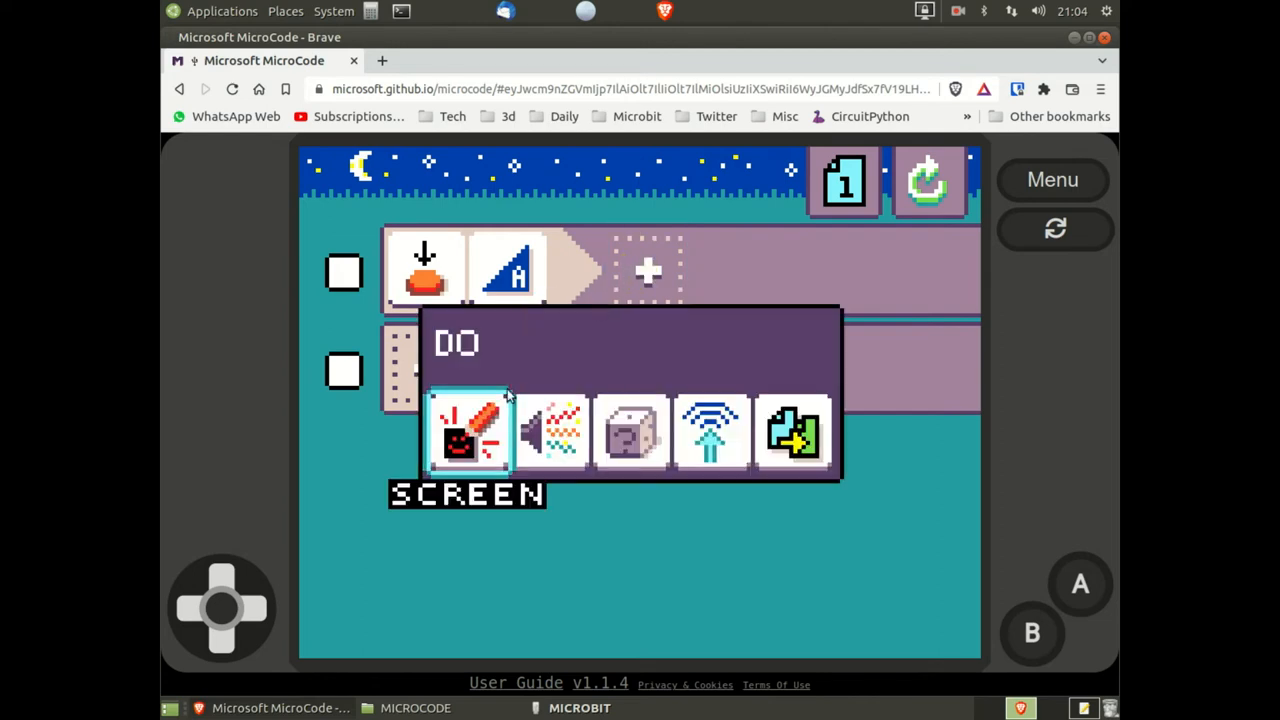
# Give button A's rule a screen action drawing the letter F on the LEDs.
pyautogui.click(468, 433)
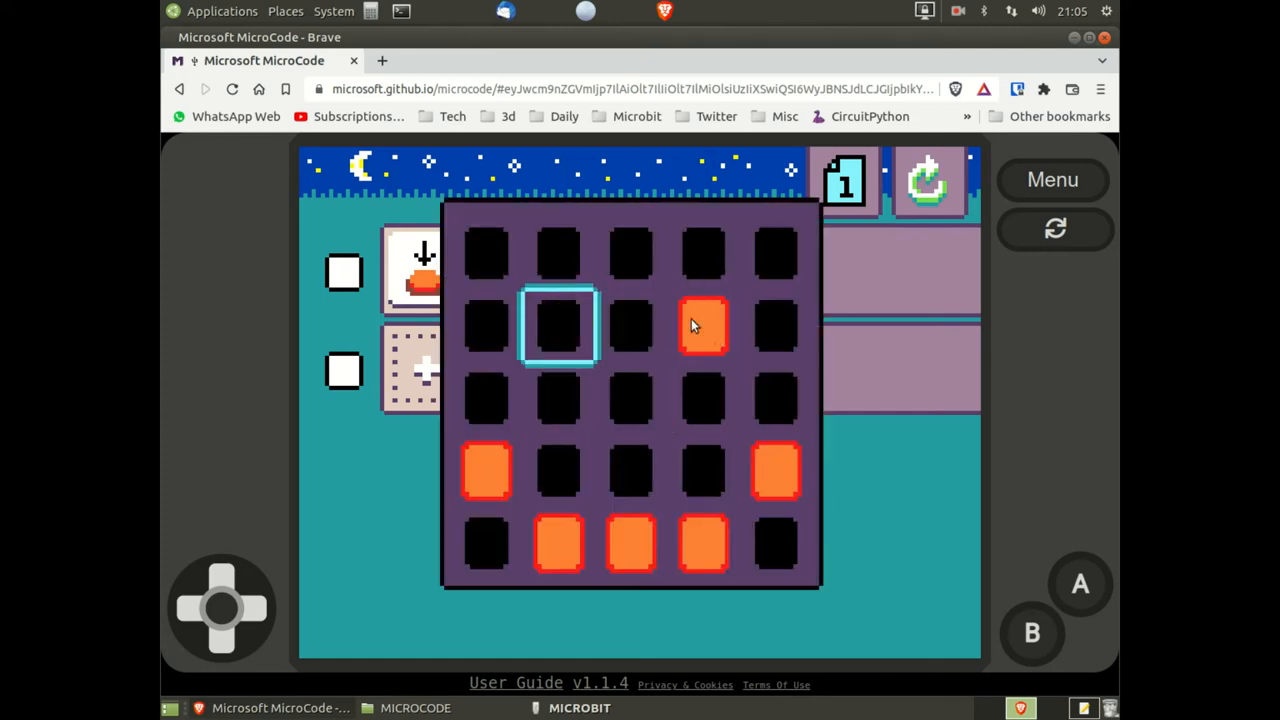
pyautogui.click(704, 543)
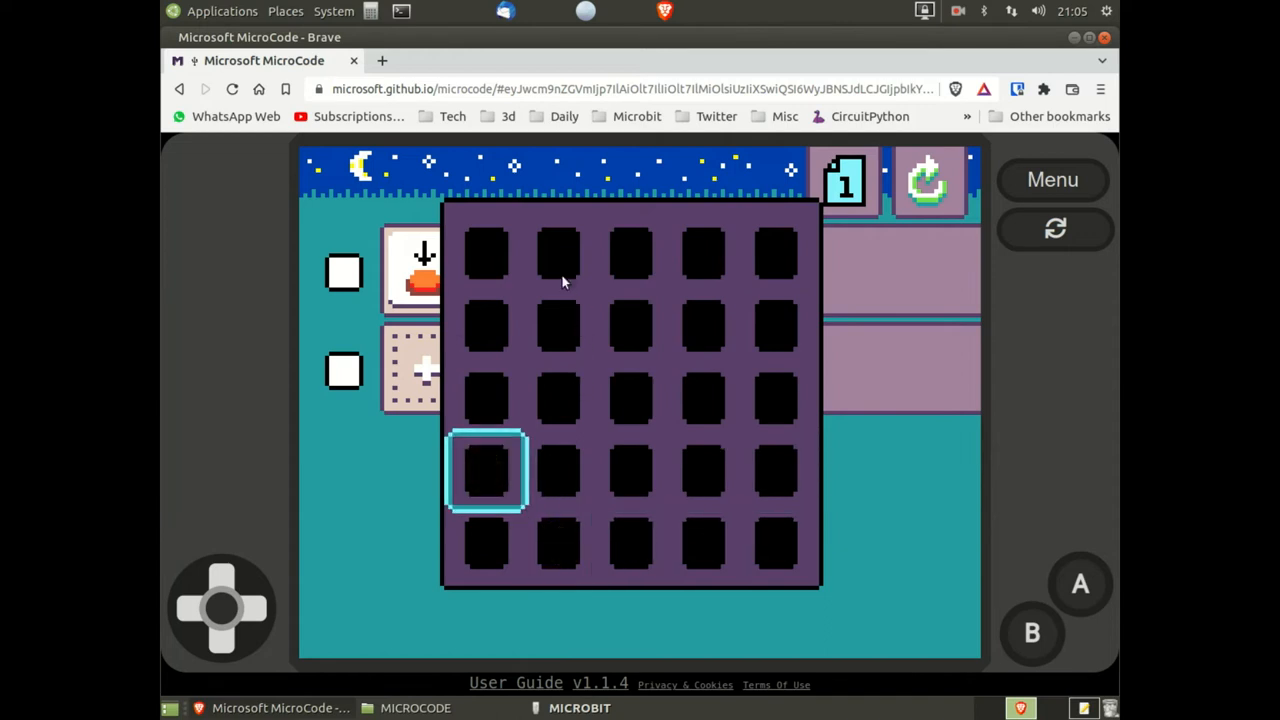
pyautogui.moveTo(703, 271)
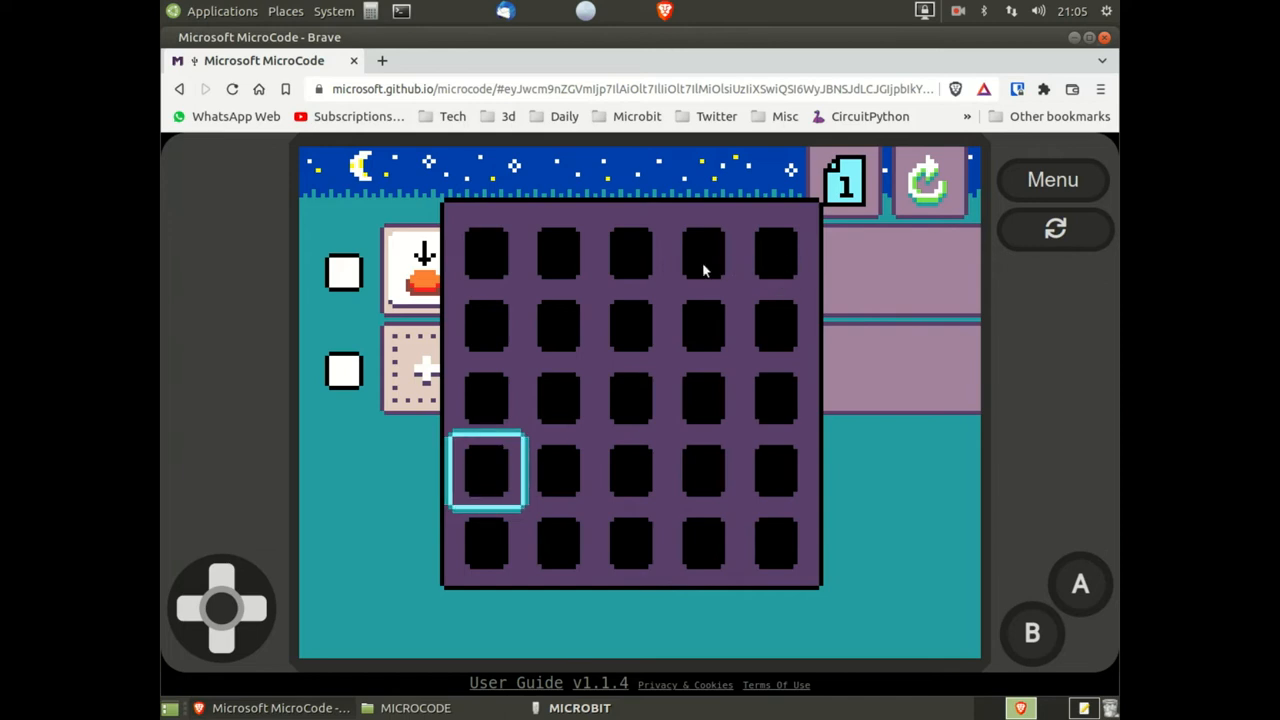
pyautogui.click(703, 253)
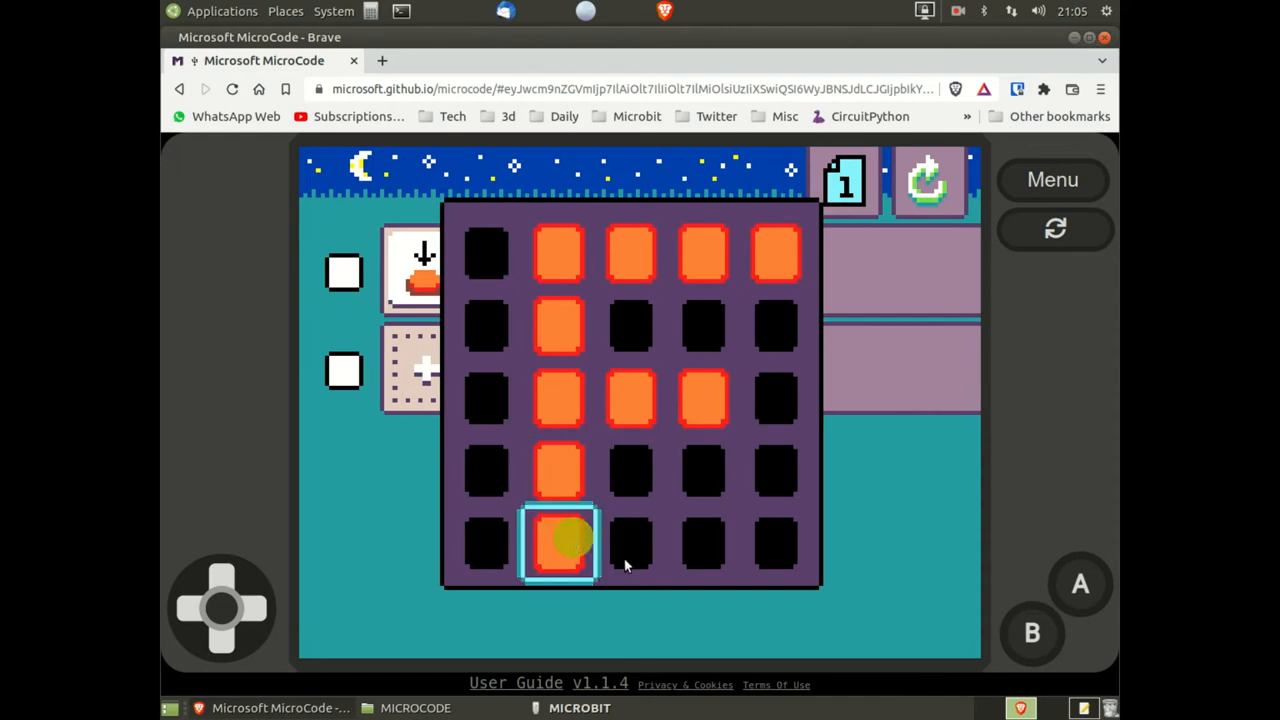
pyautogui.click(558, 543)
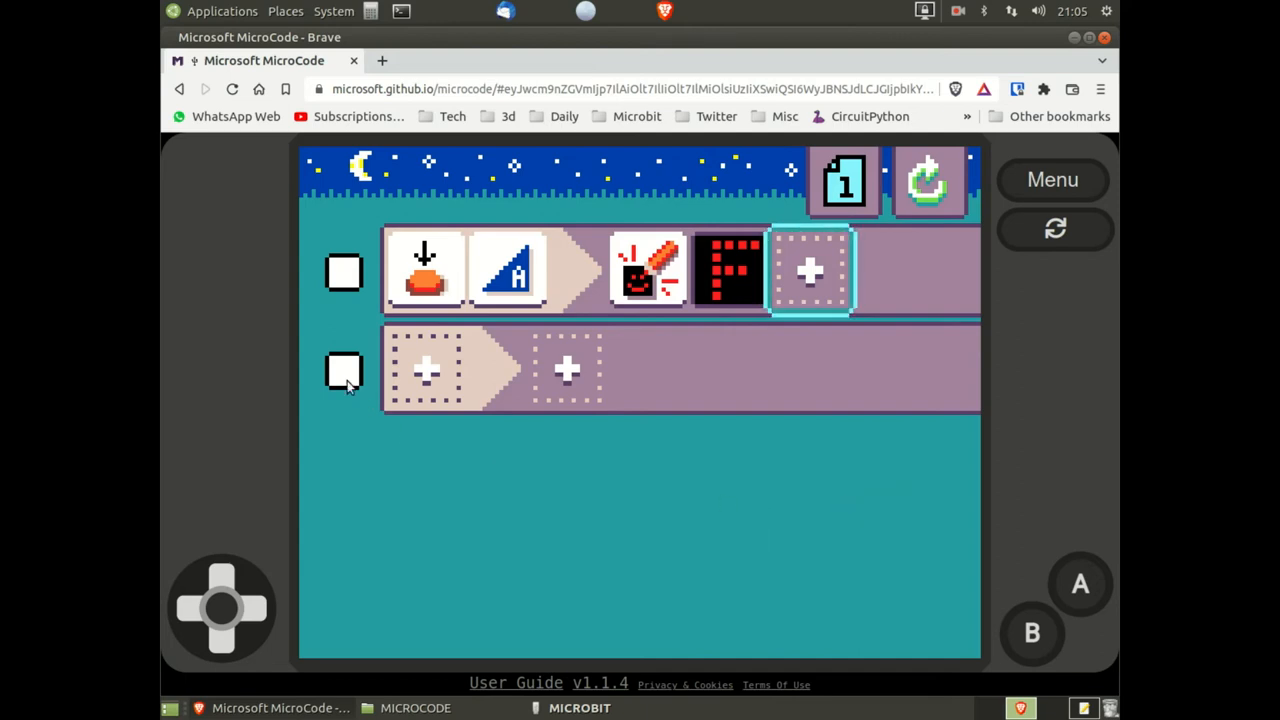
# Set the second rule to fire on a button B press with a screen action awaiting an image.
pyautogui.click(425, 370)
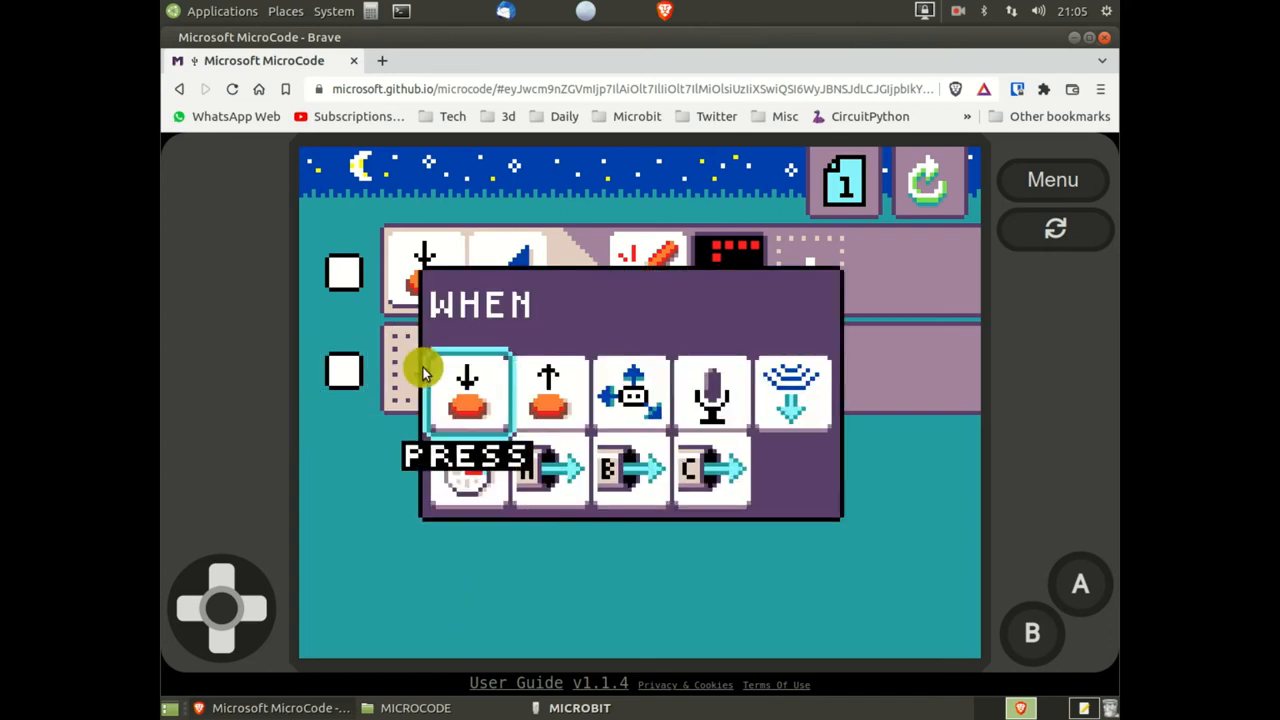
pyautogui.click(467, 390)
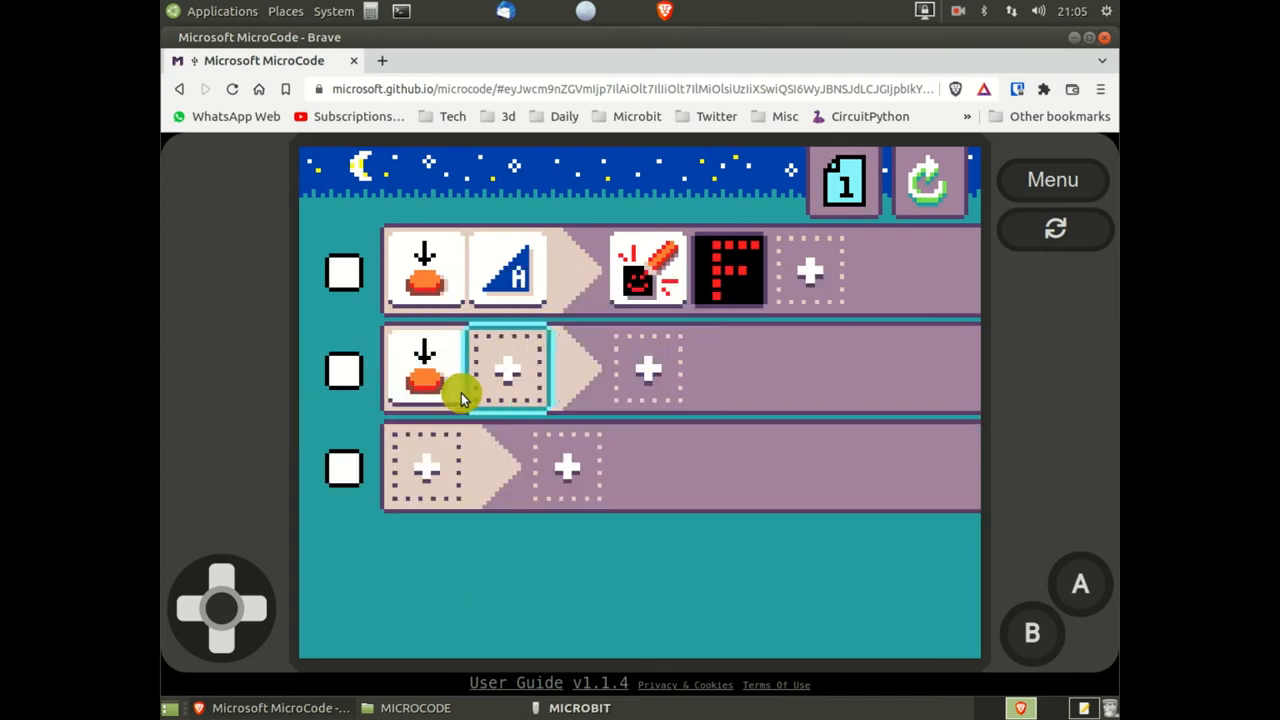
pyautogui.click(507, 368)
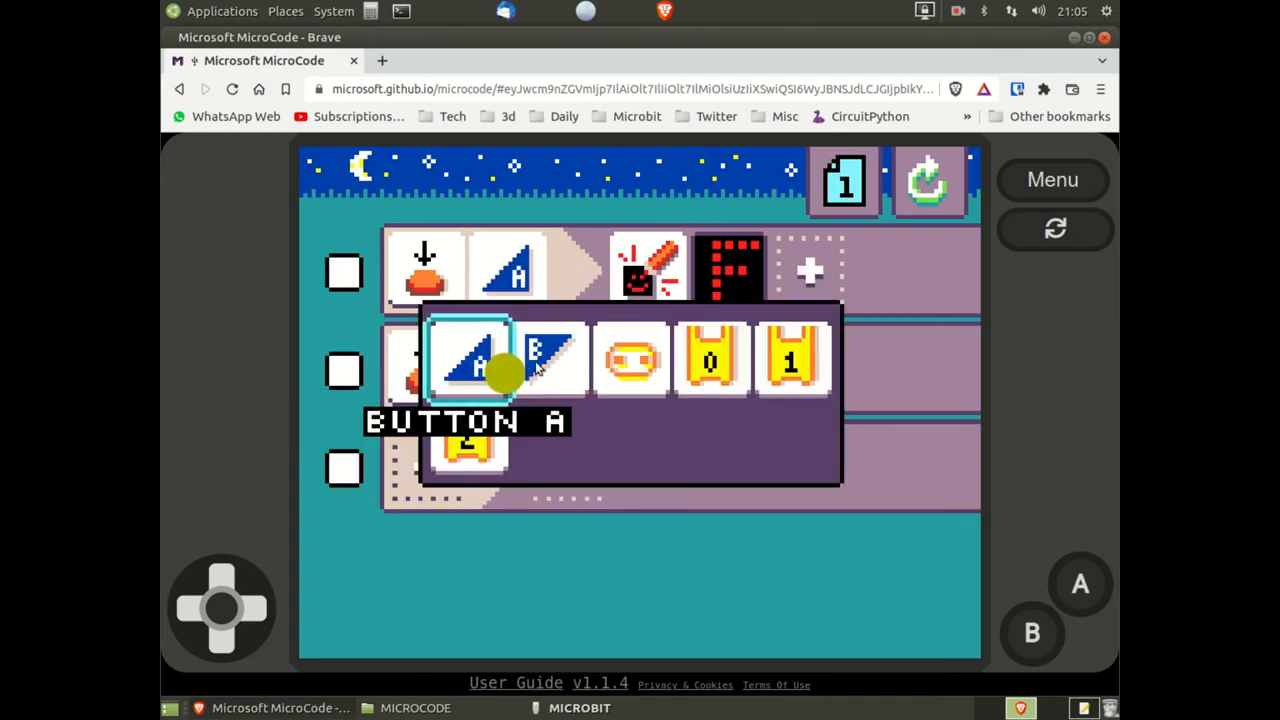
pyautogui.click(548, 358)
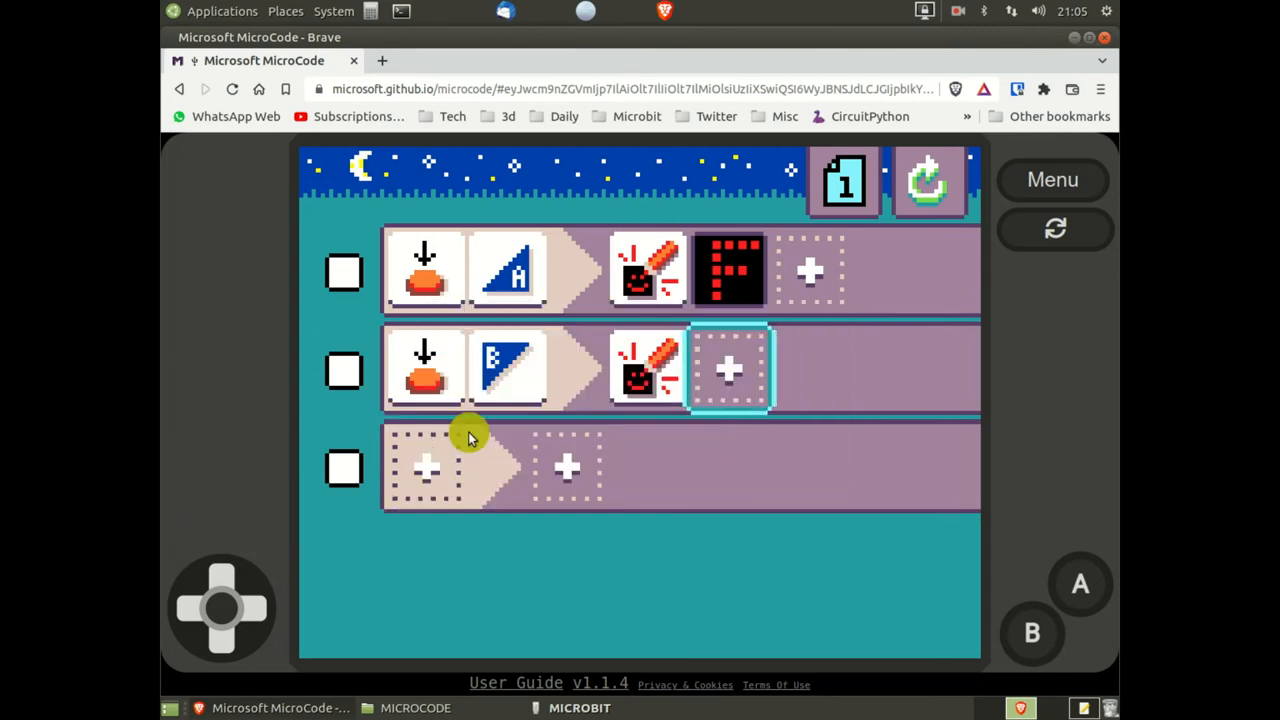
pyautogui.click(728, 370)
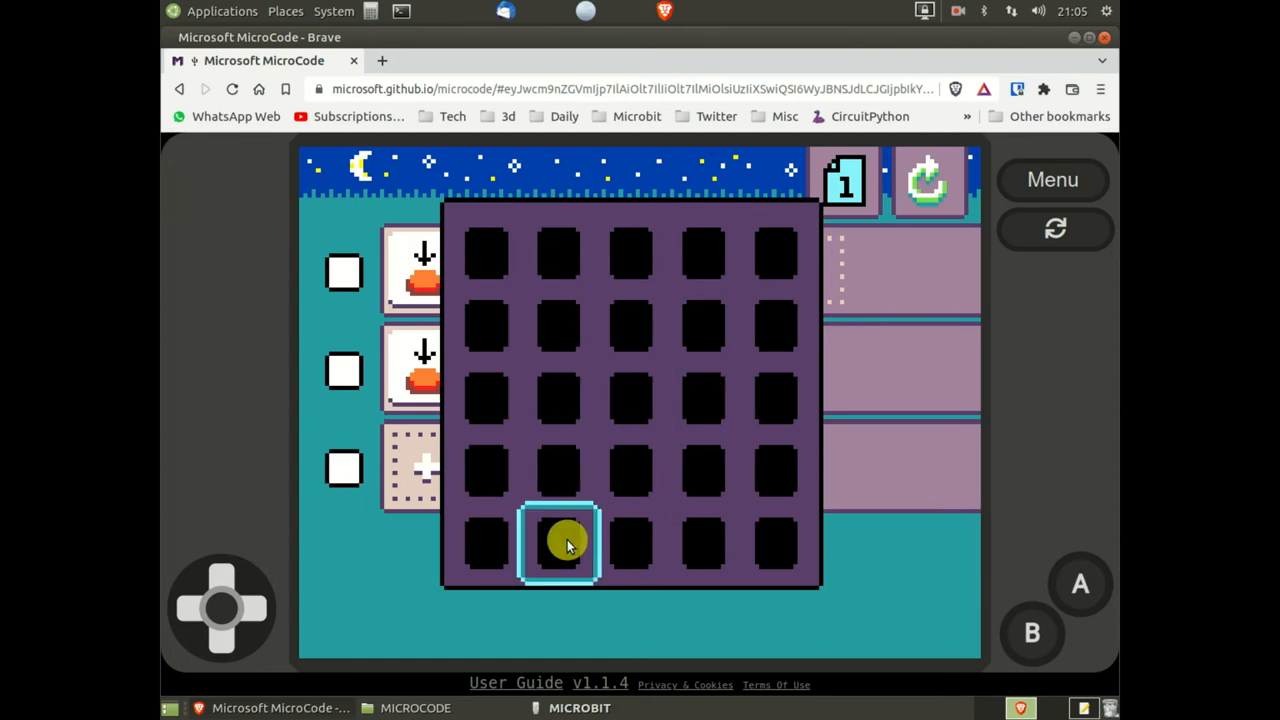
# Confirm an all-dark image so button B's rule clears the screen.
pyautogui.click(560, 543)
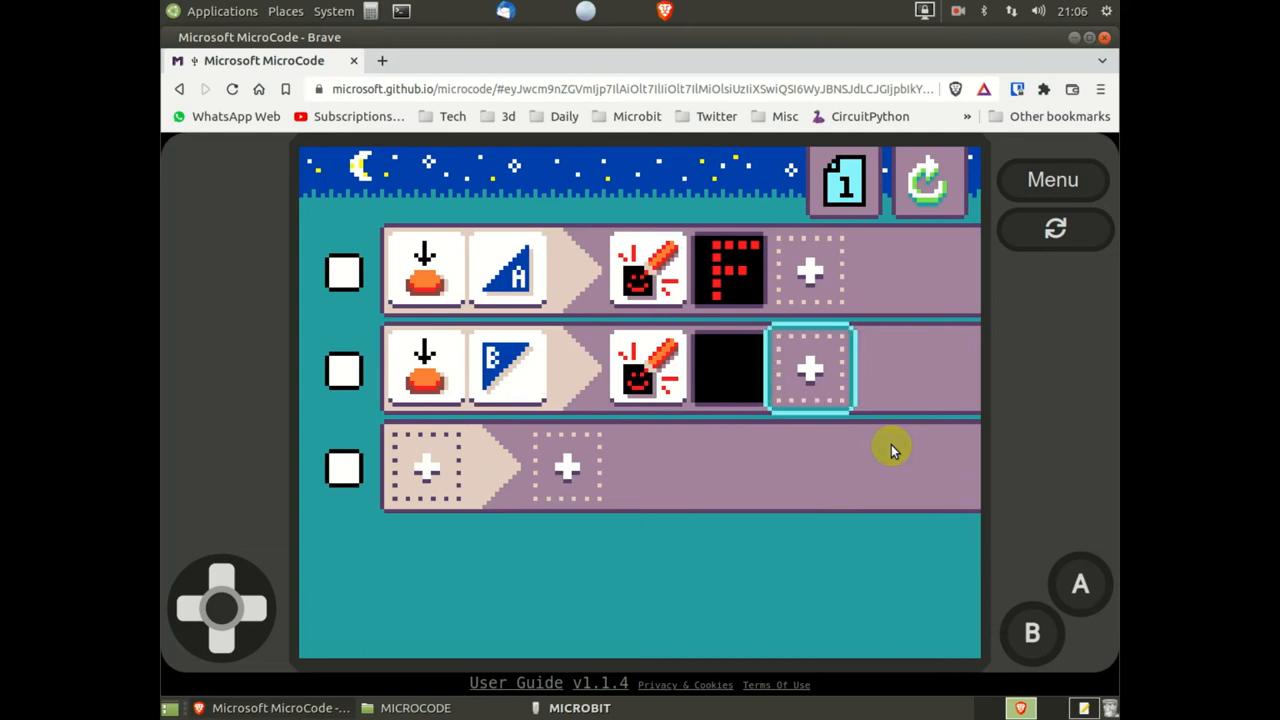
pyautogui.moveTo(955, 471)
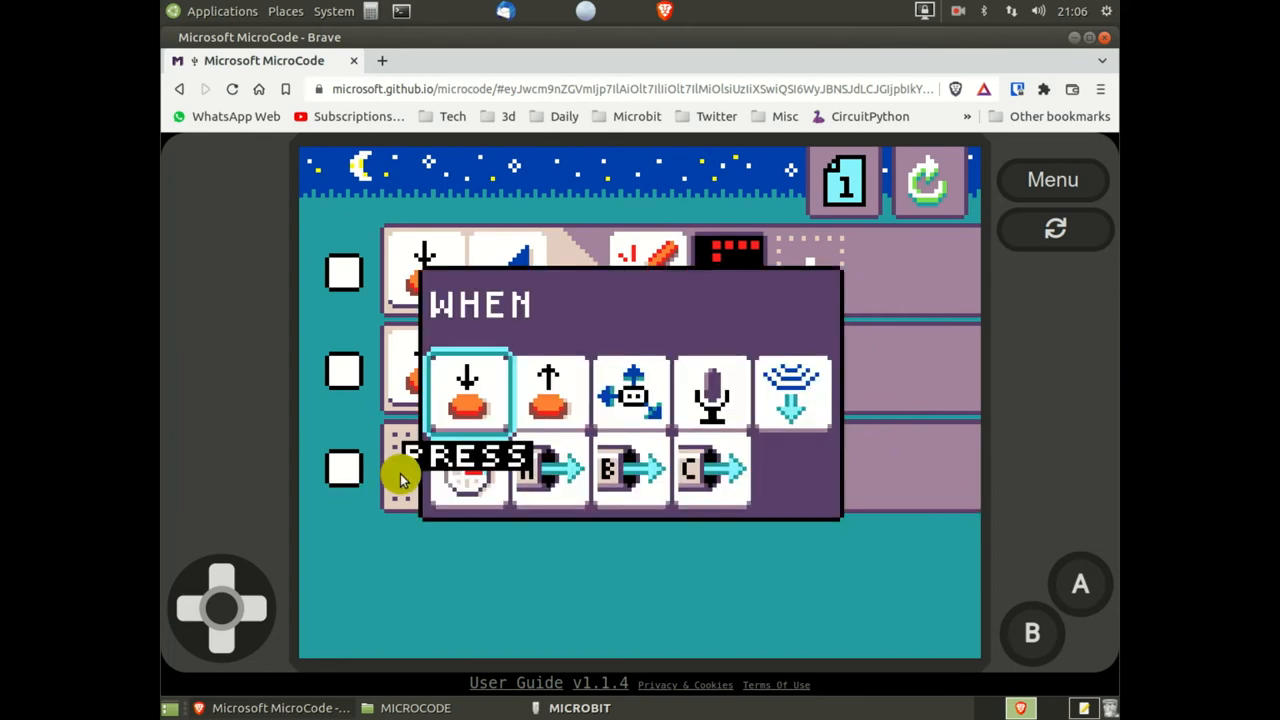
# Make the third rule trigger on pressing the micro:bit logo and bring up its action choices.
pyautogui.click(466, 390)
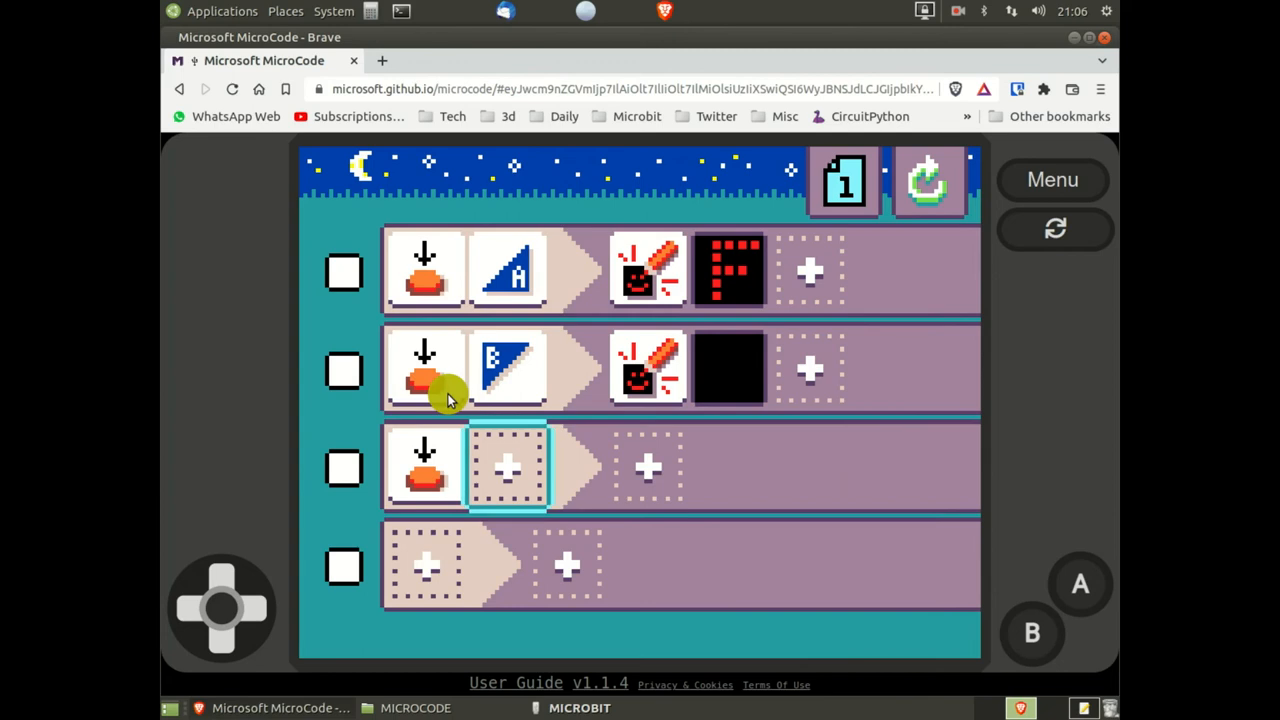
pyautogui.click(507, 368)
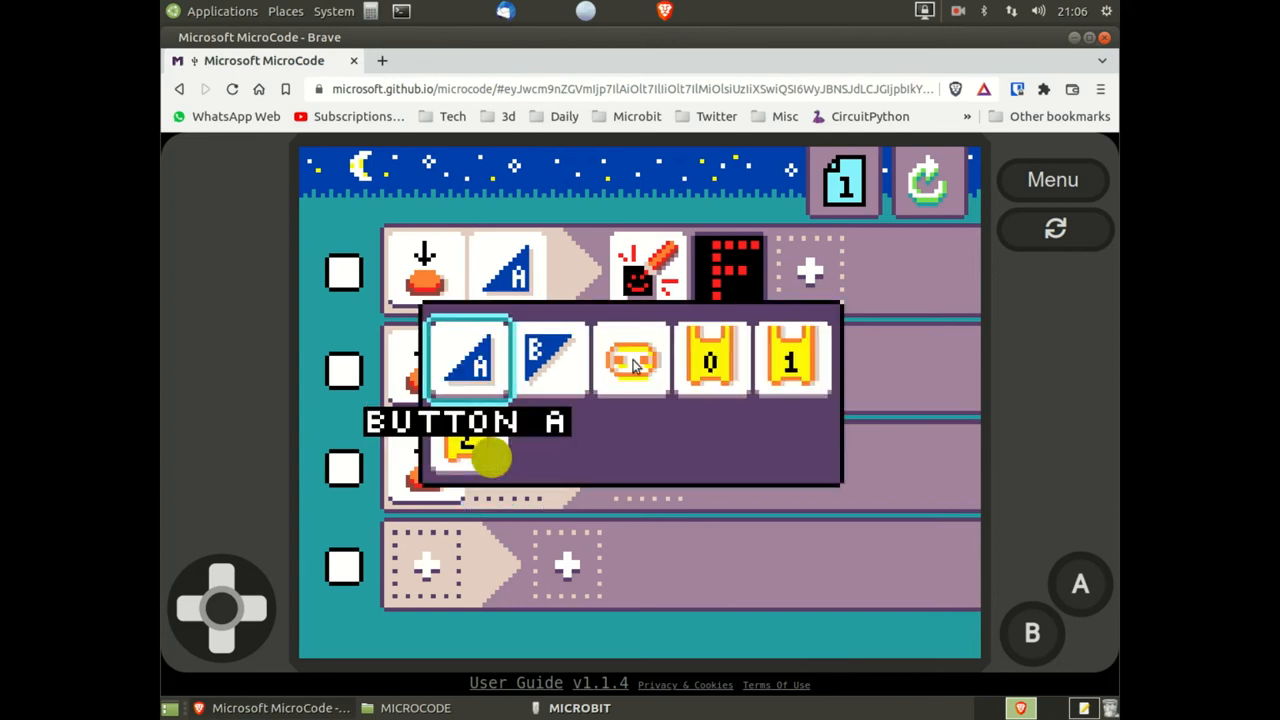
pyautogui.click(630, 360)
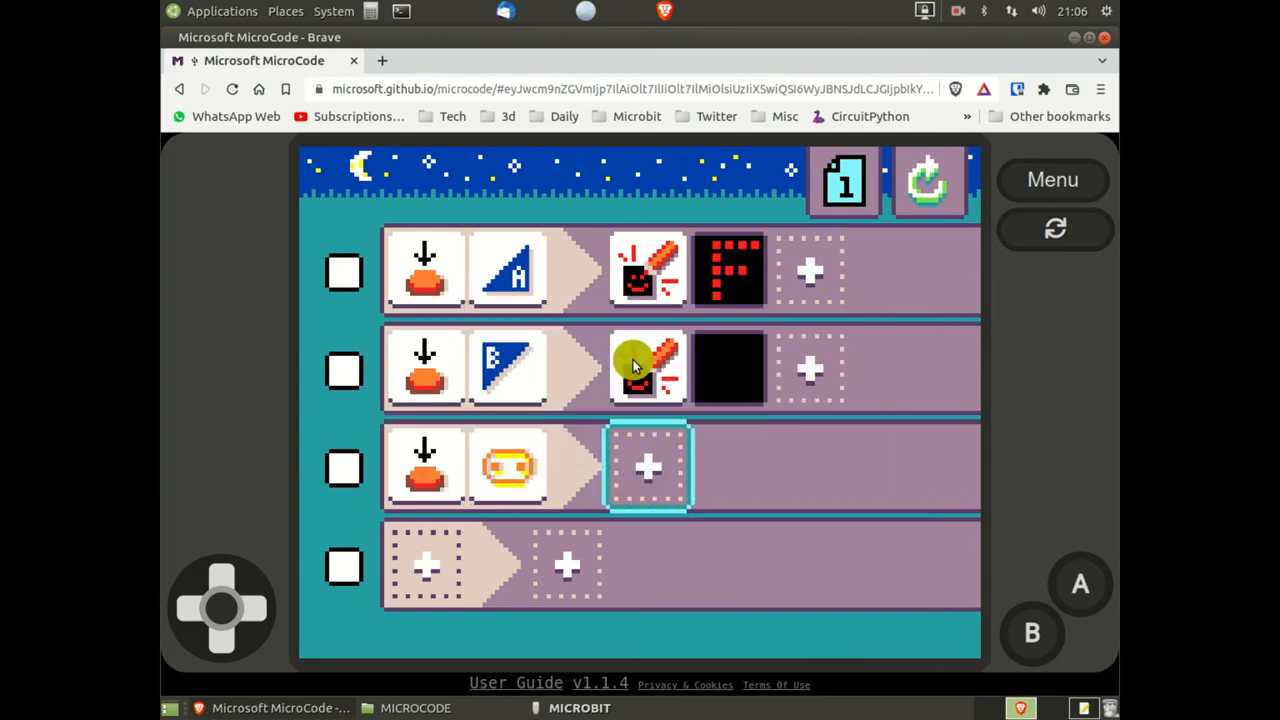
pyautogui.click(647, 368)
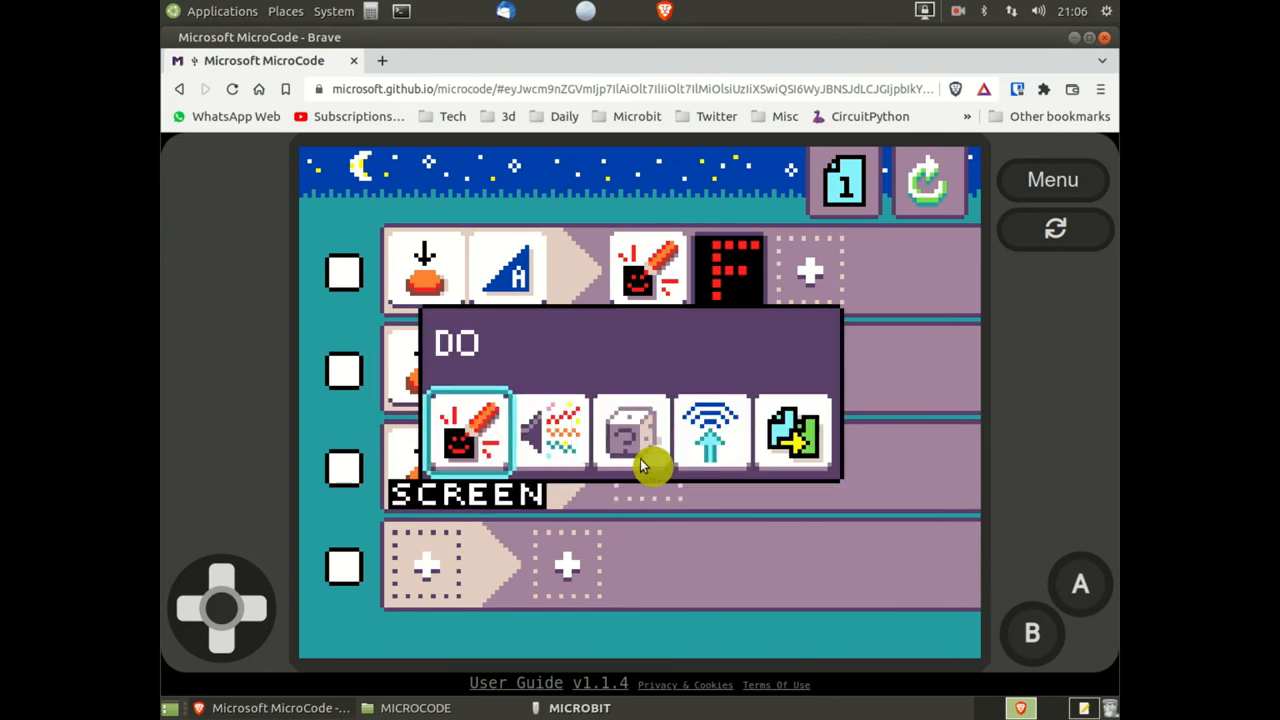
pyautogui.moveTo(535, 450)
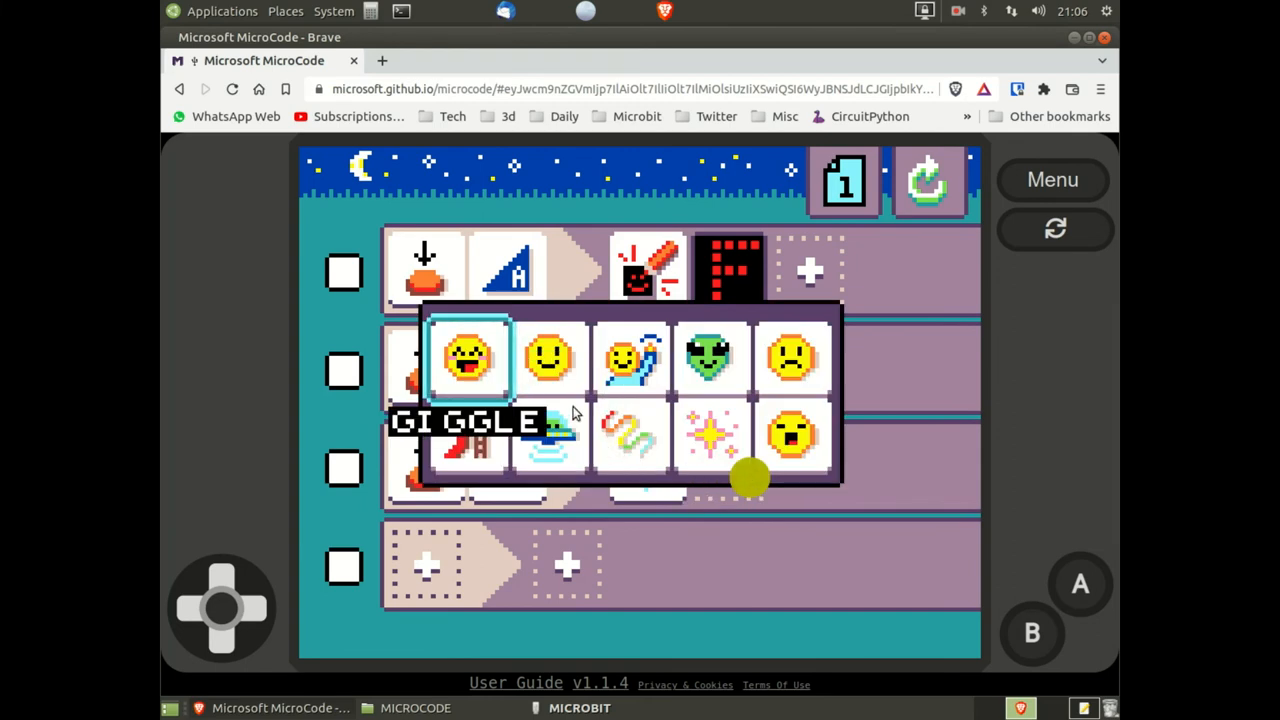
pyautogui.moveTo(590, 365)
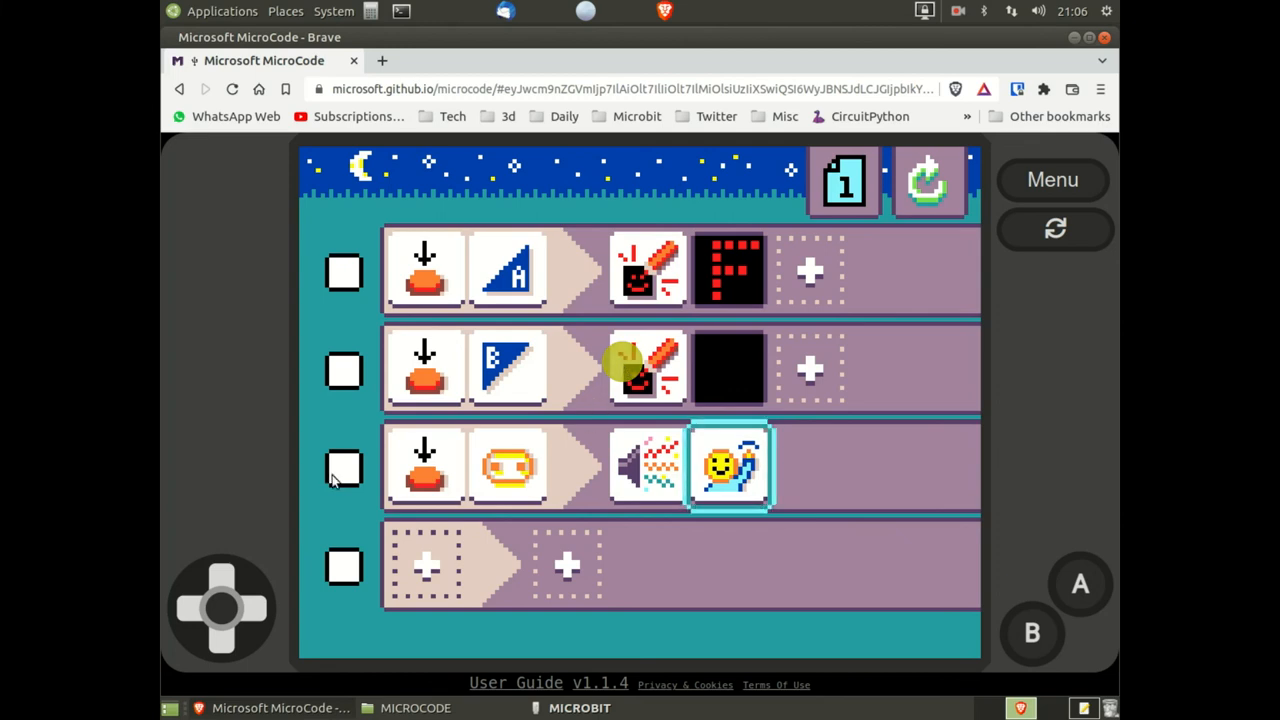
pyautogui.moveTo(318, 385)
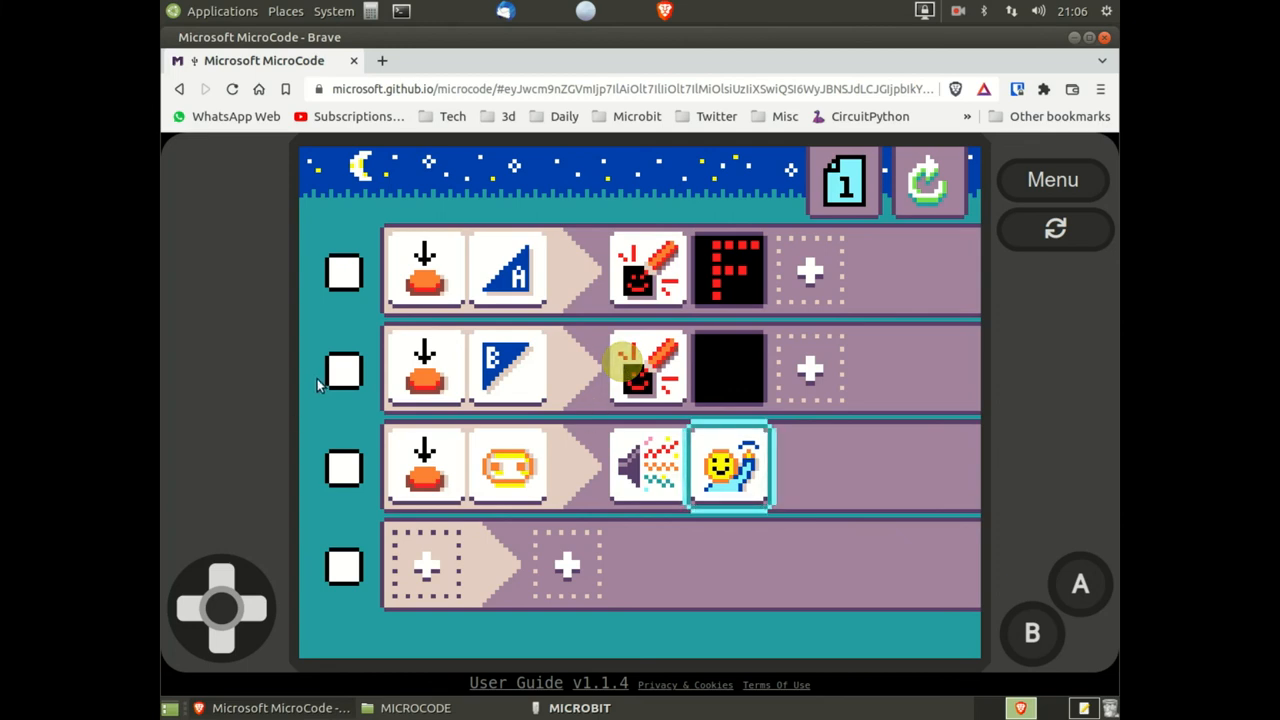